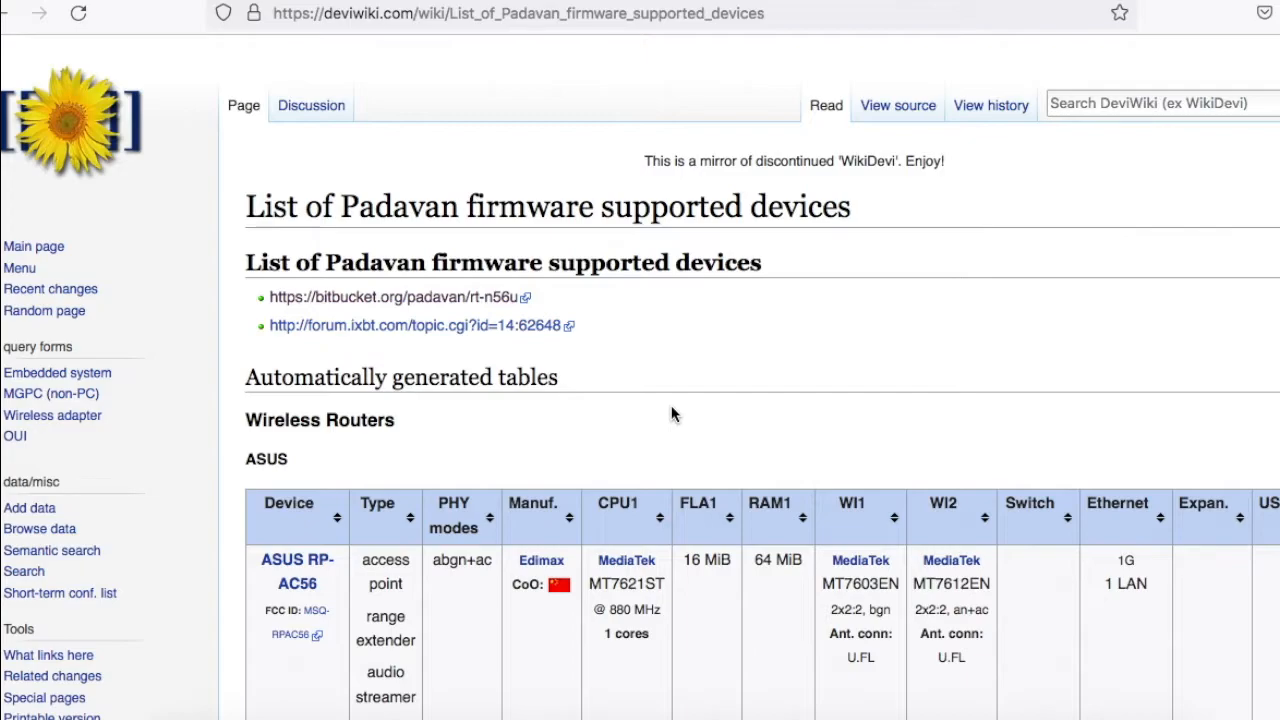
Step: Follow the bitbucket.org/padavan/rt-n56u link from the DeviWiki devices table to its Downloads page
scroll(down, 3)
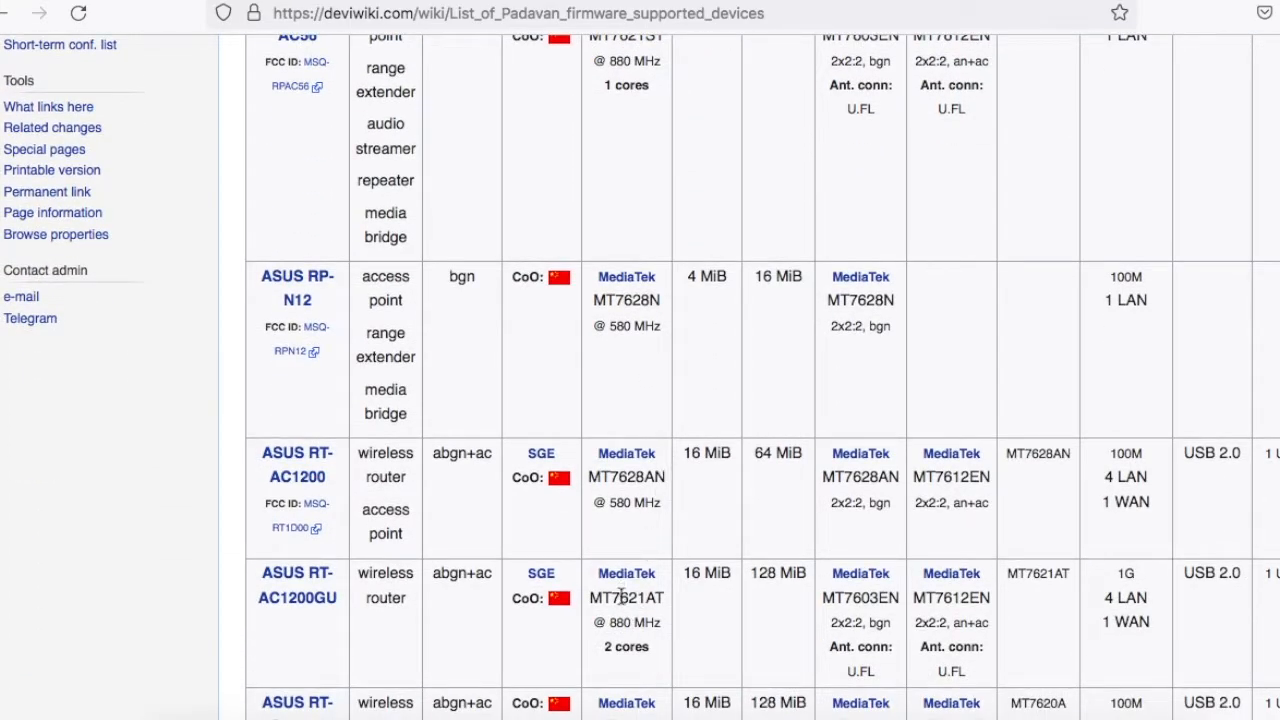
double_click(626, 596)
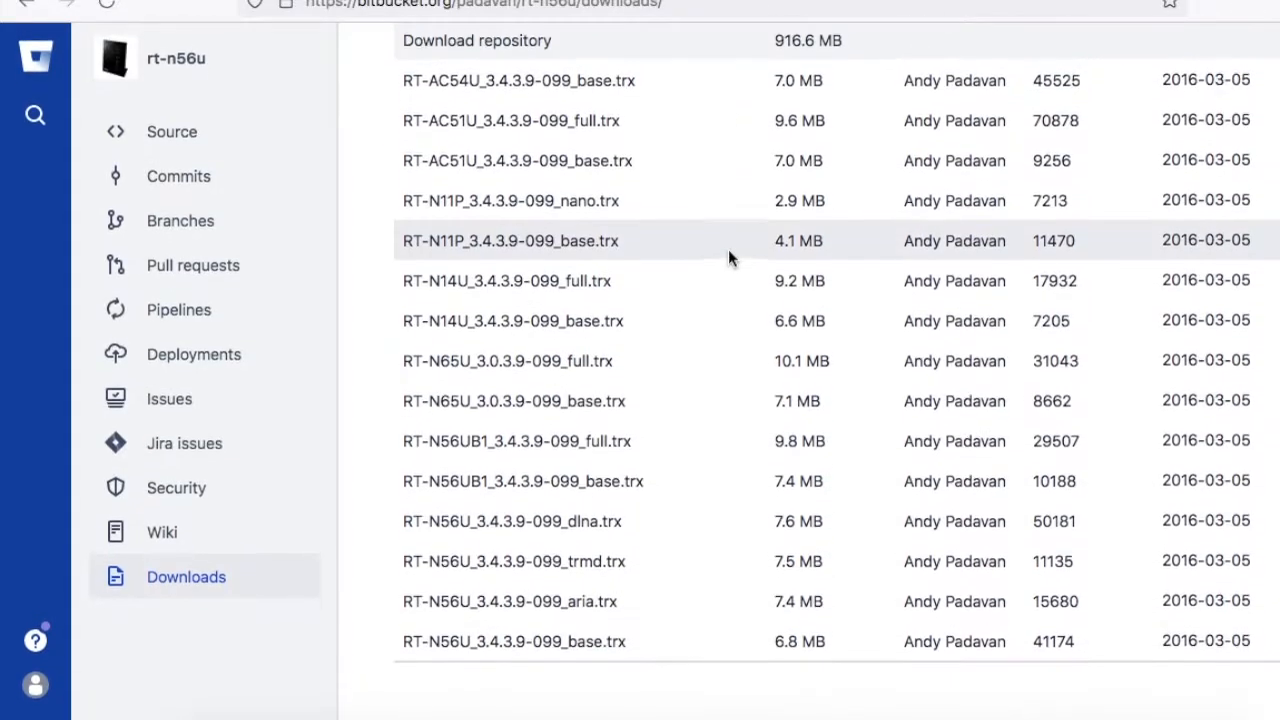
Step: Show the rt-n56u repository's commit history with the 2018-11-06 commits
scroll(down, 3)
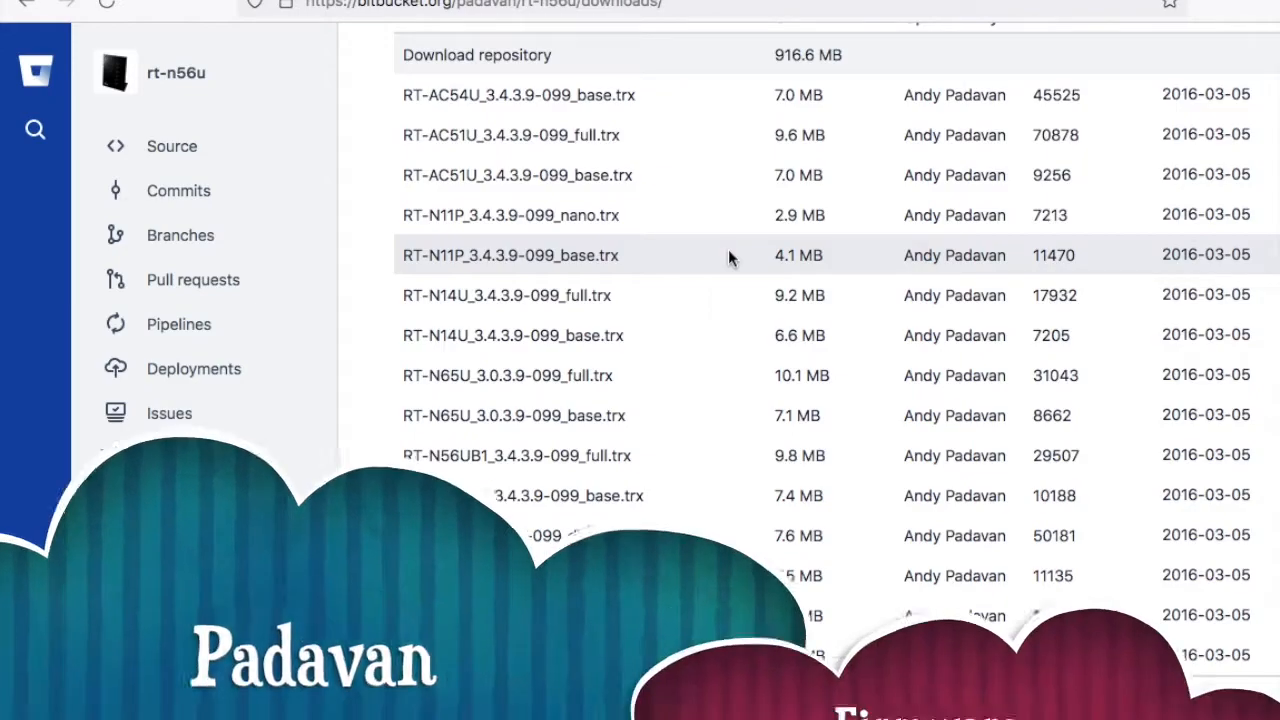
click(178, 192)
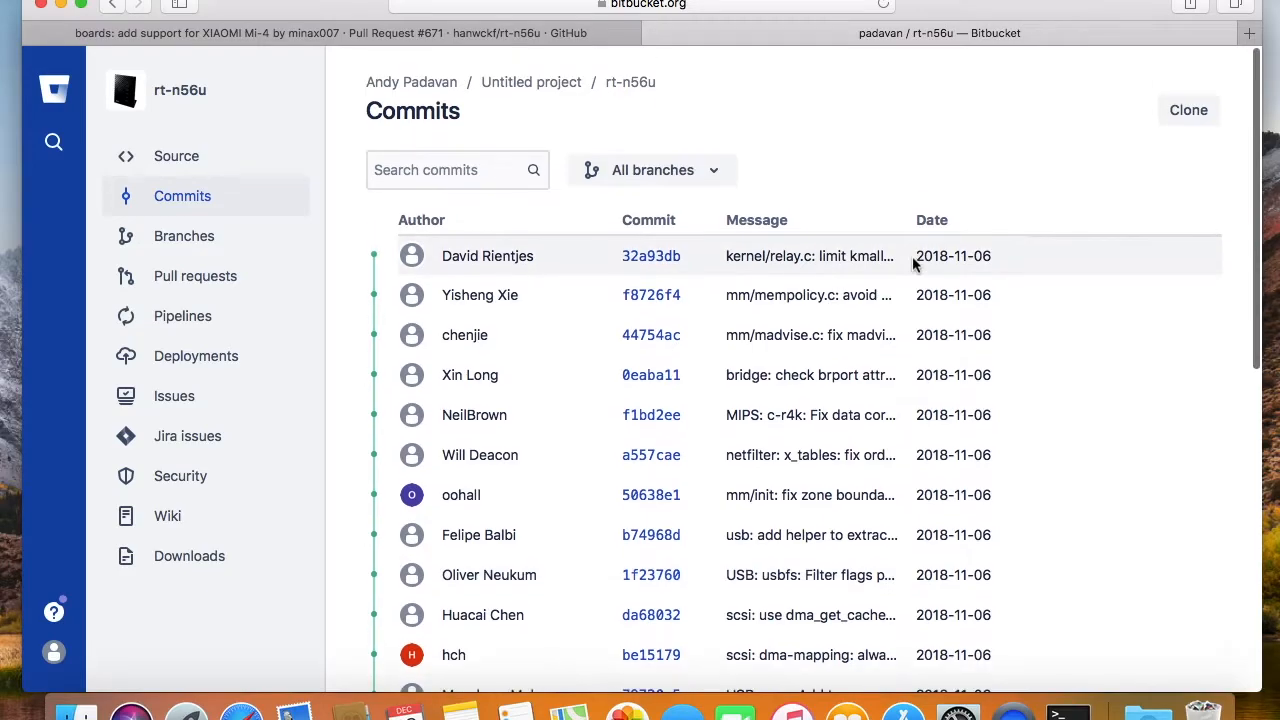
mouse_move(1044, 286)
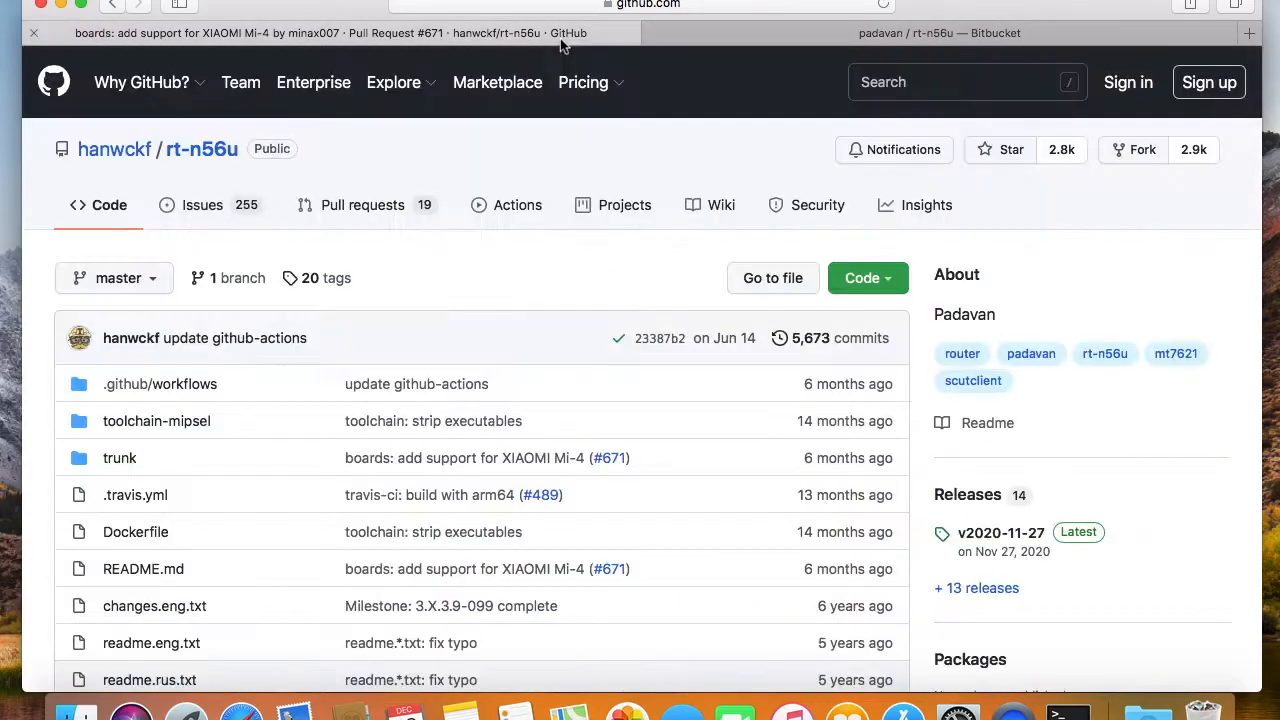
Step: Review pull request #671's changed files, the new MI-4 board.h and board.mk
double_click(200, 148)
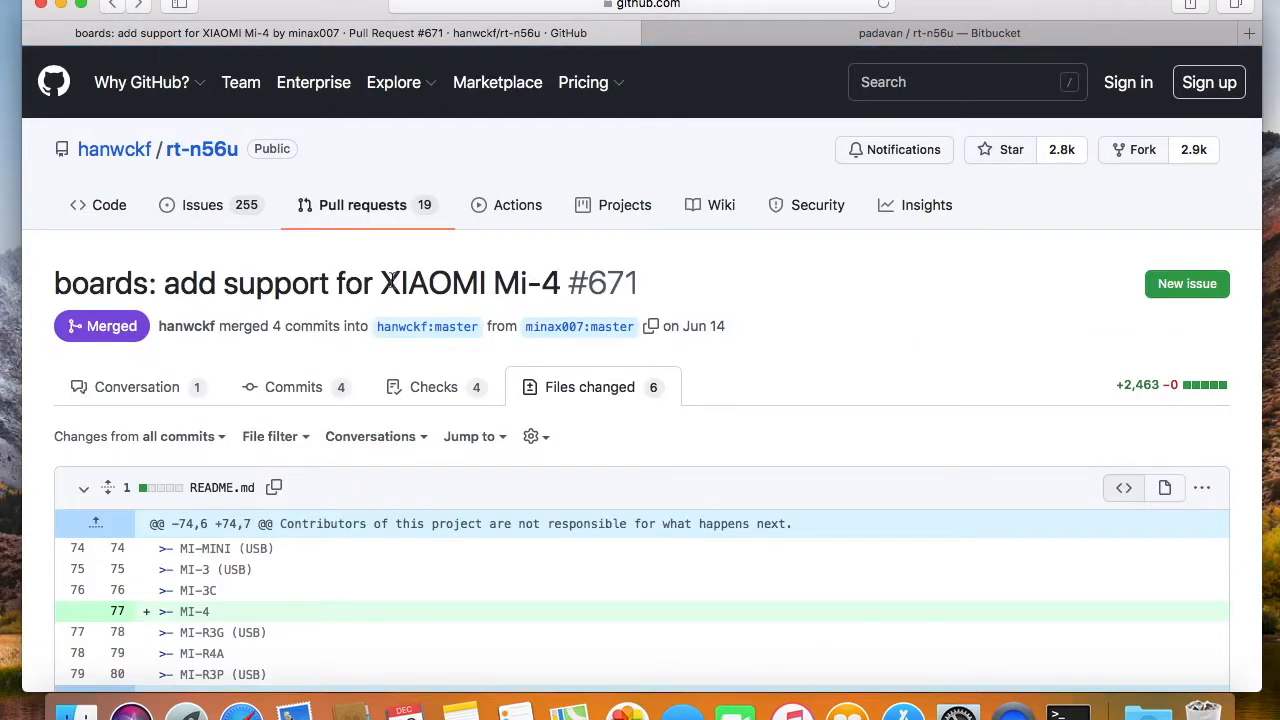
double_click(468, 284)
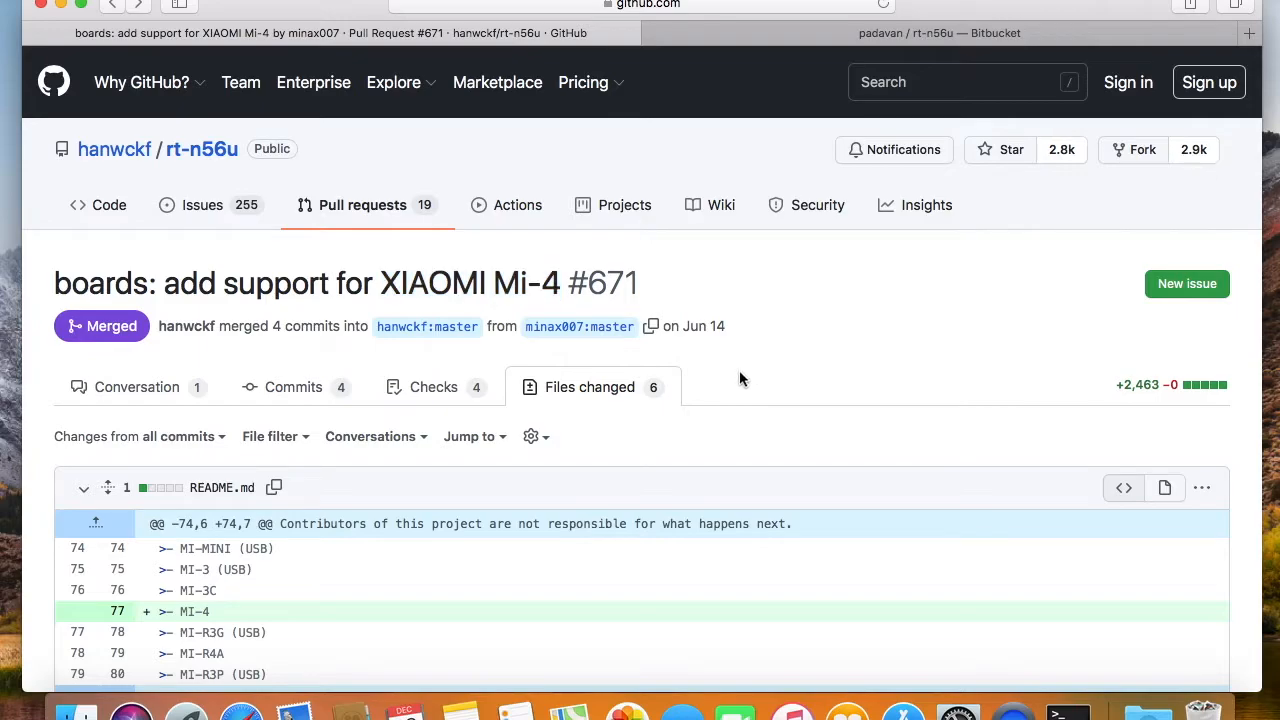
scroll(down, 3)
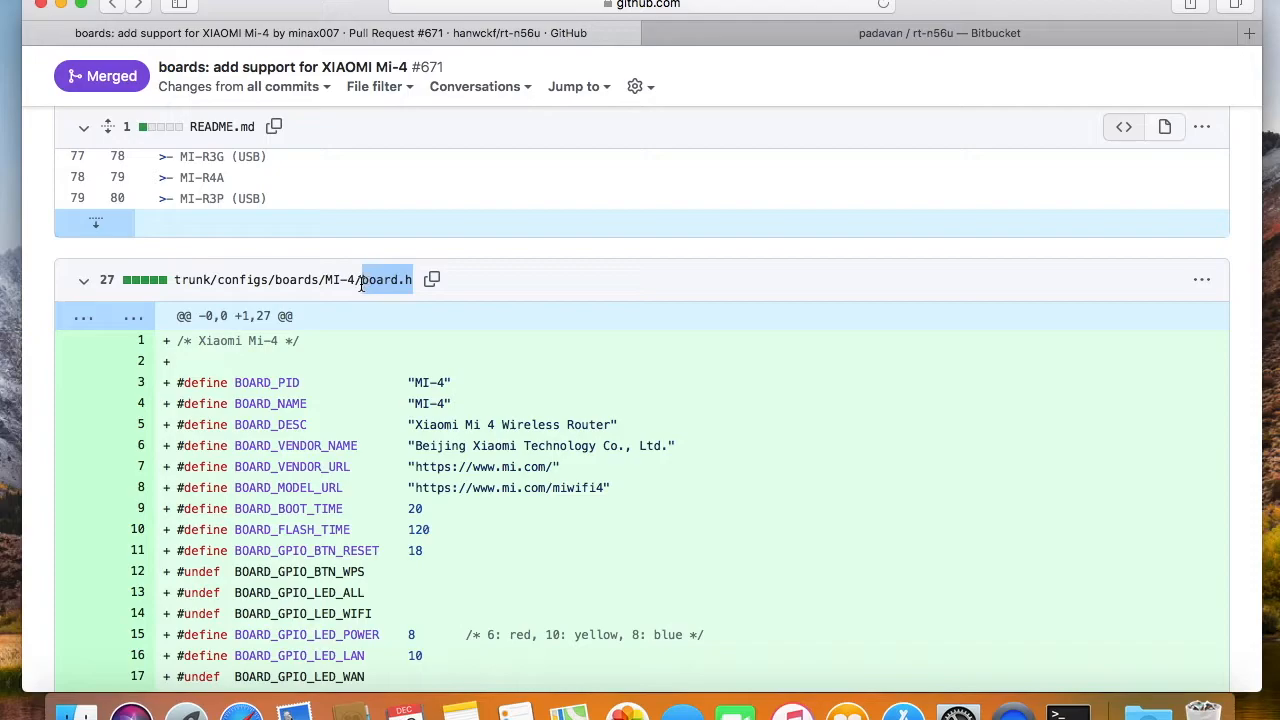
scroll(down, 3)
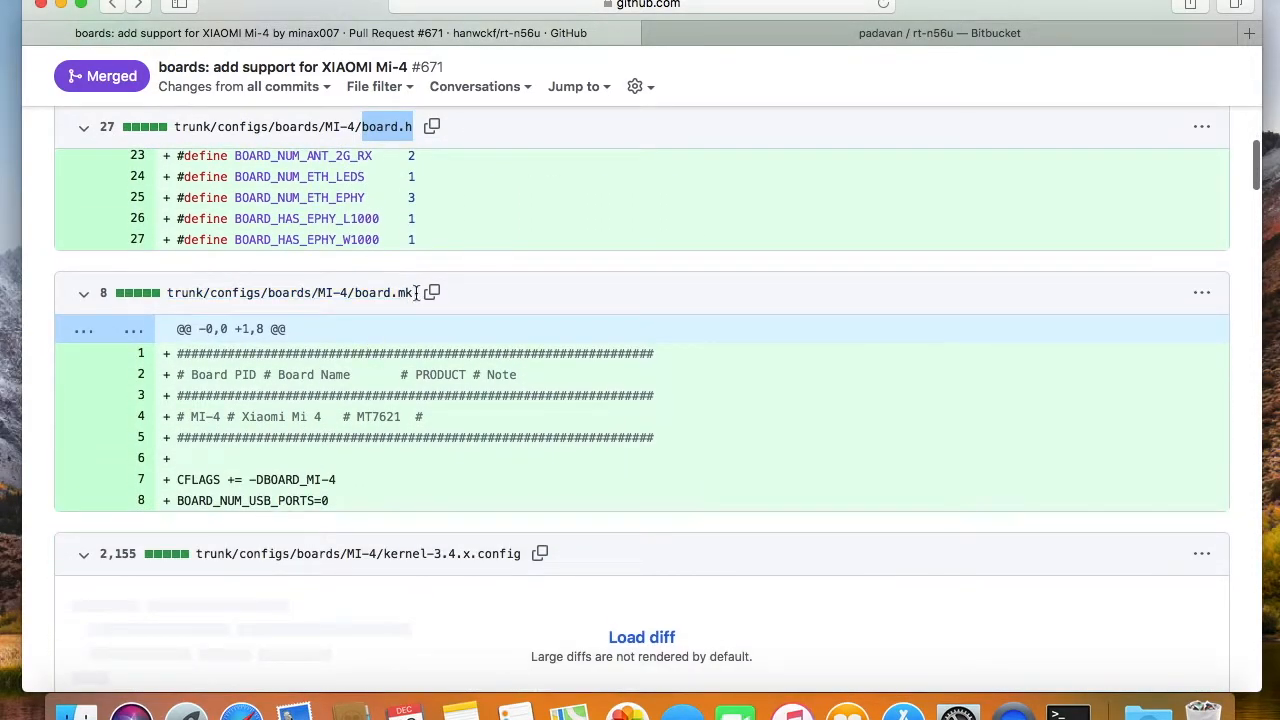
double_click(384, 292)
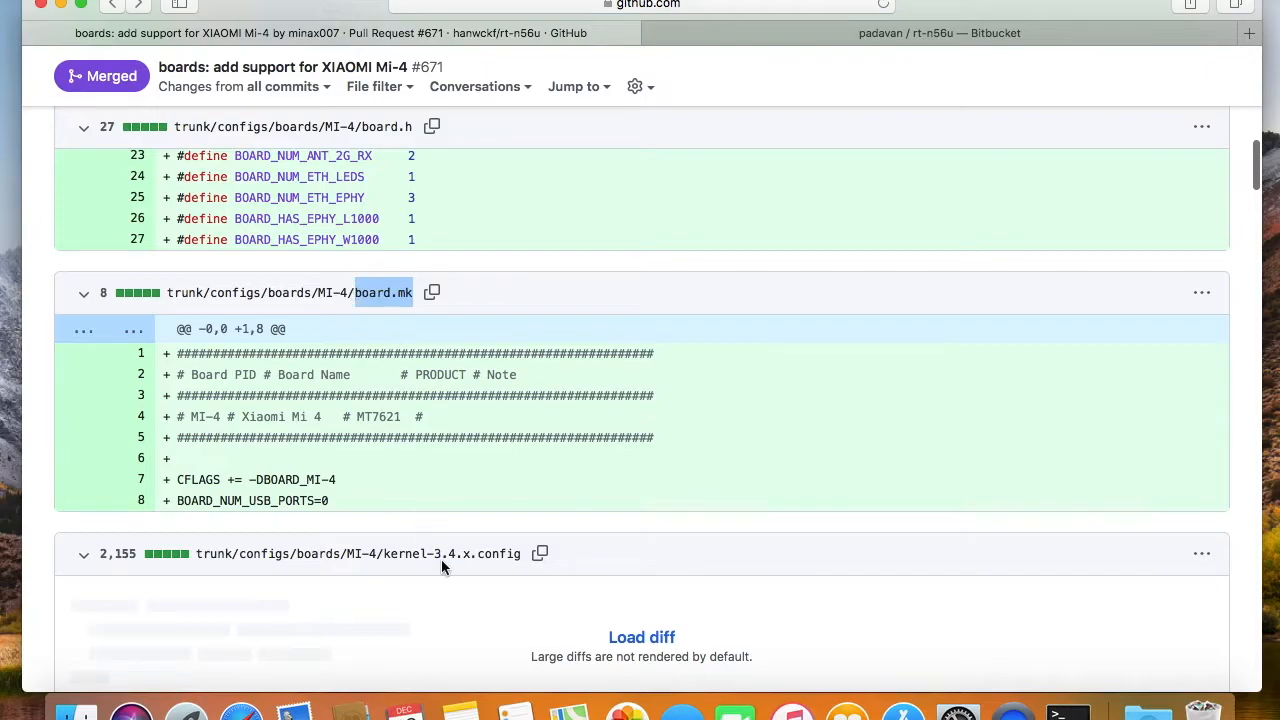
scroll(down, 3)
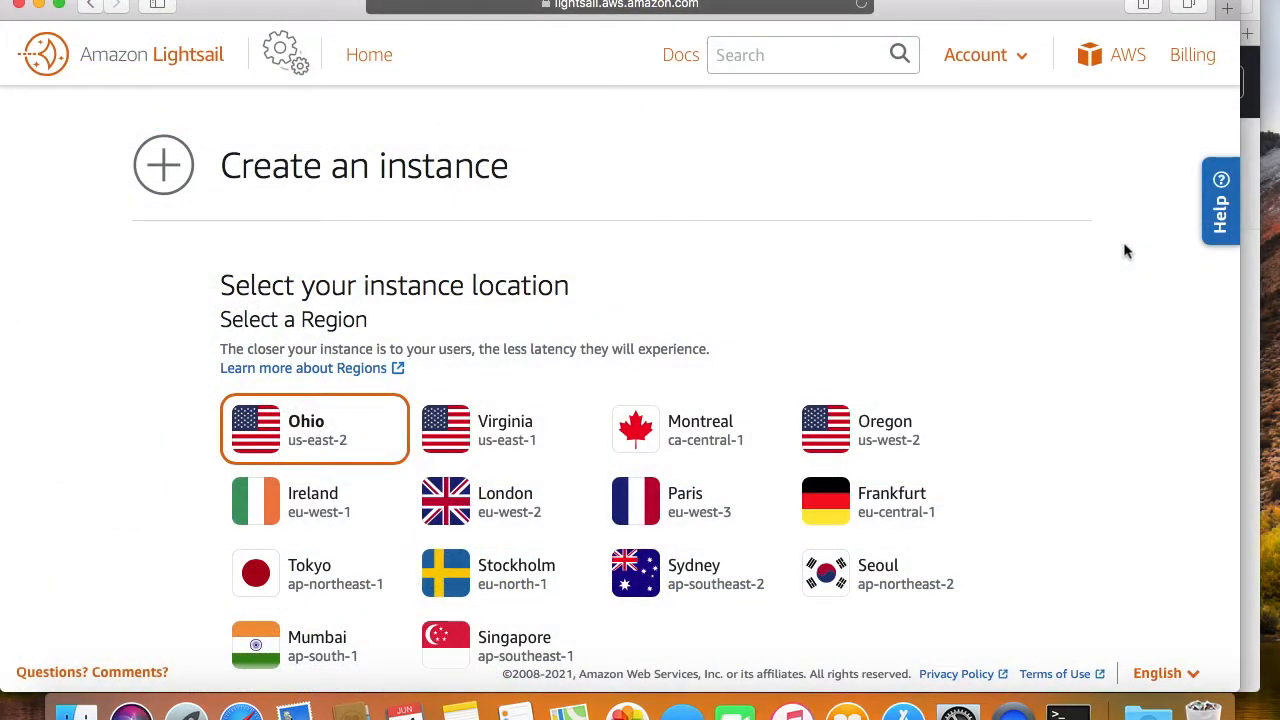
Step: Choose the Ubuntu 20.04 LTS OS-only blueprint and the $3.5 plan for the Ohio instance
scroll(down, 3)
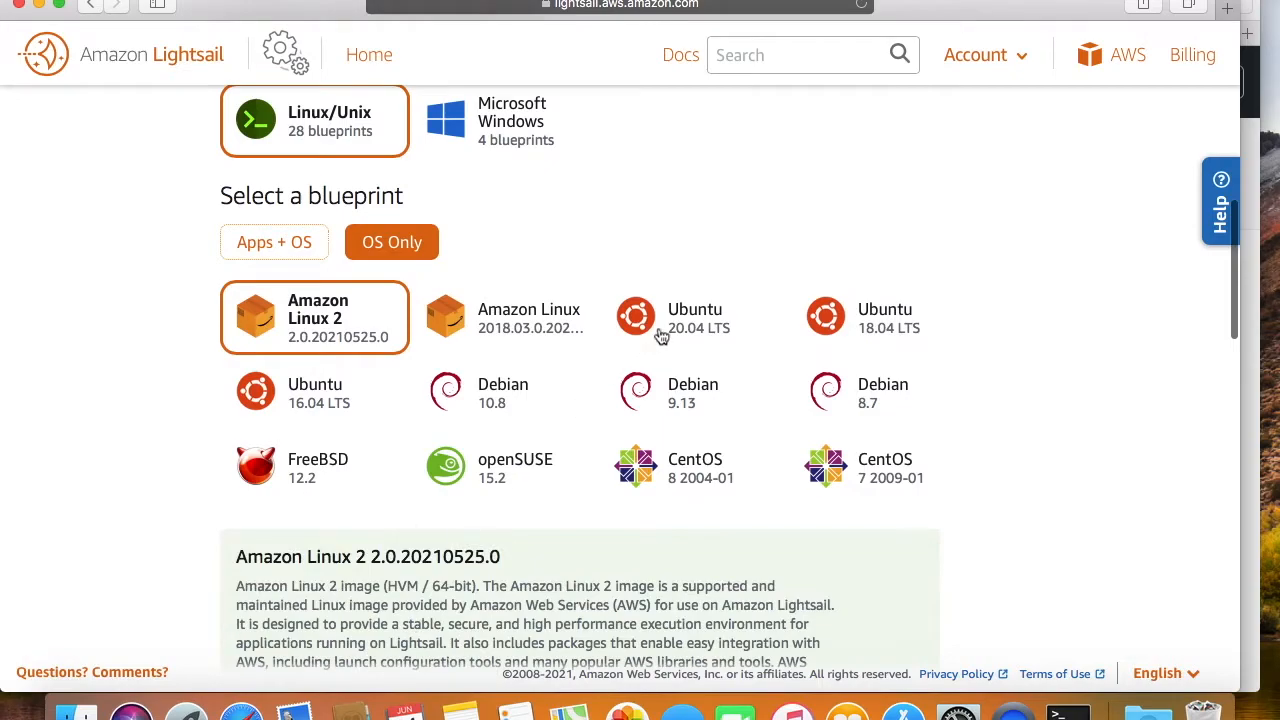
scroll(down, 3)
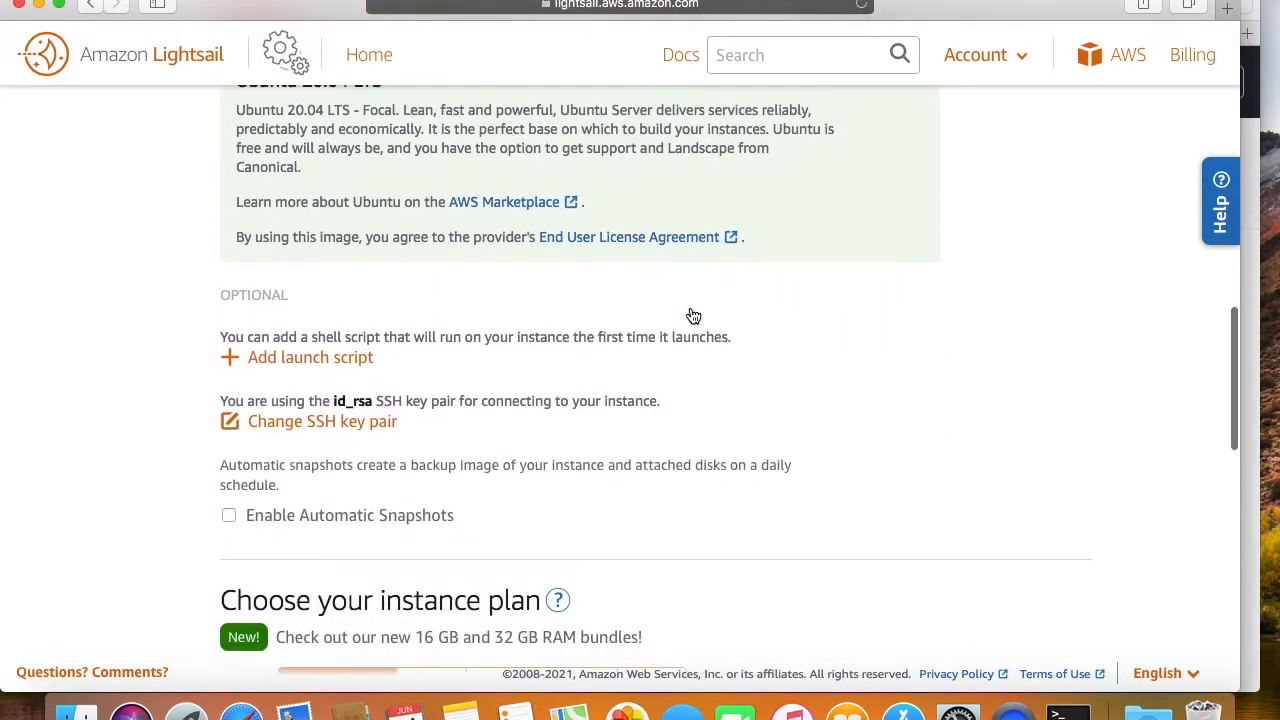
scroll(down, 3)
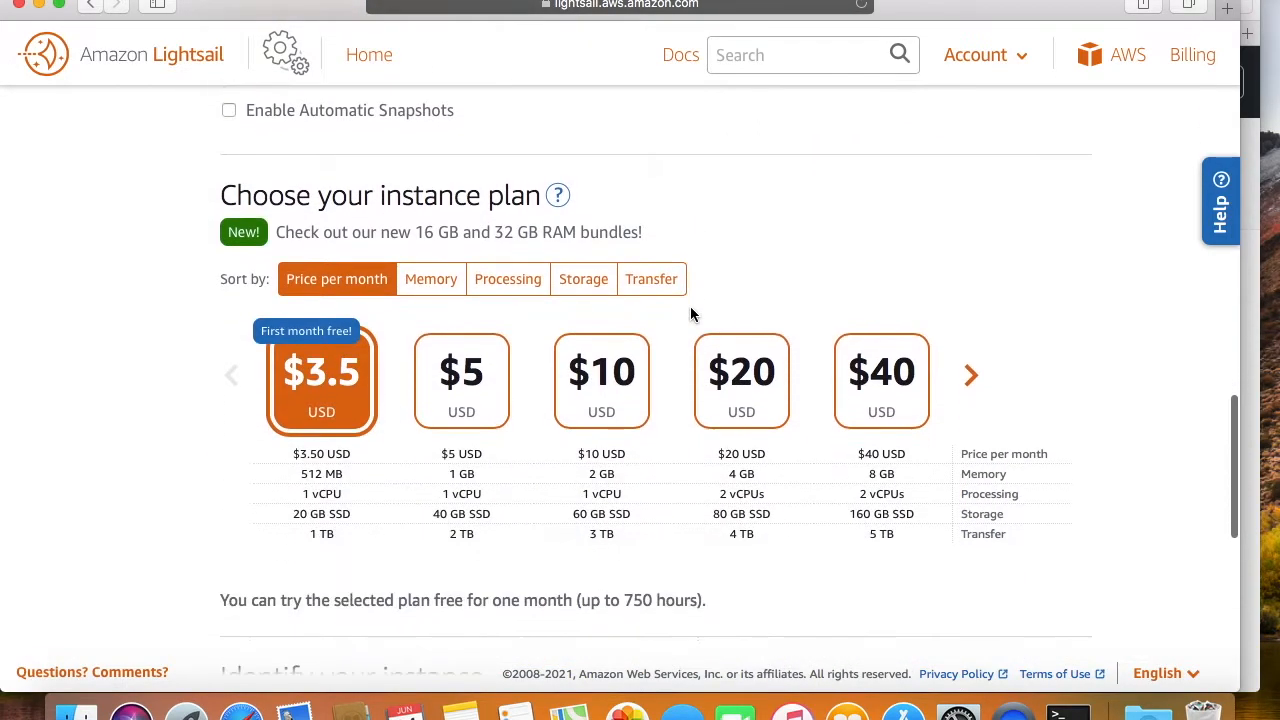
click(508, 280)
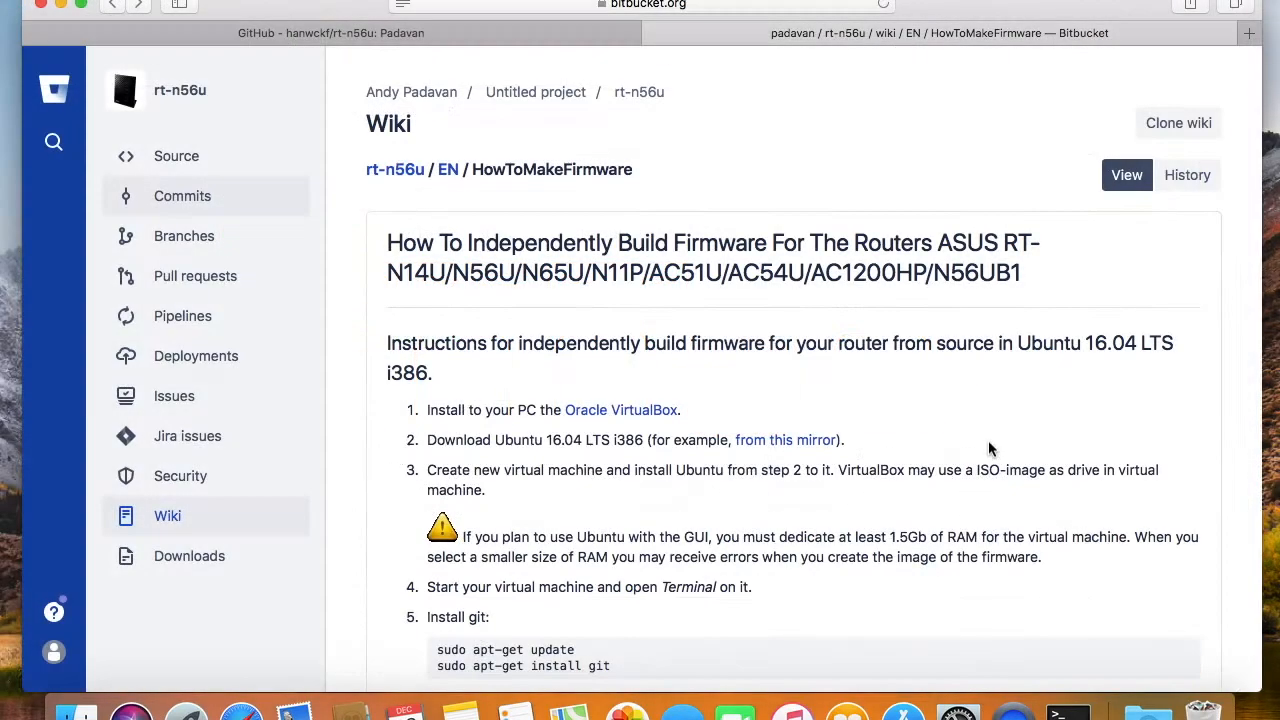
Step: Read the HowToMakeFirmware steps and copy the sudo git clone command
scroll(down, 3)
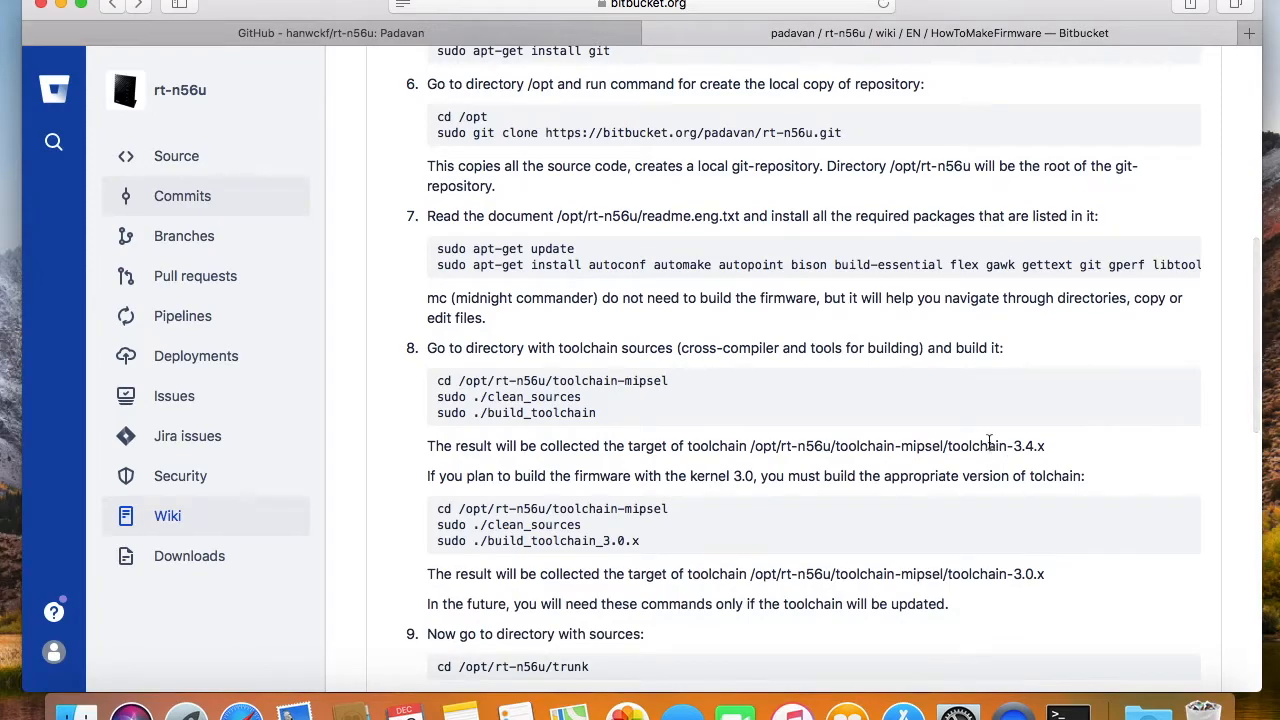
triple_click(640, 132)
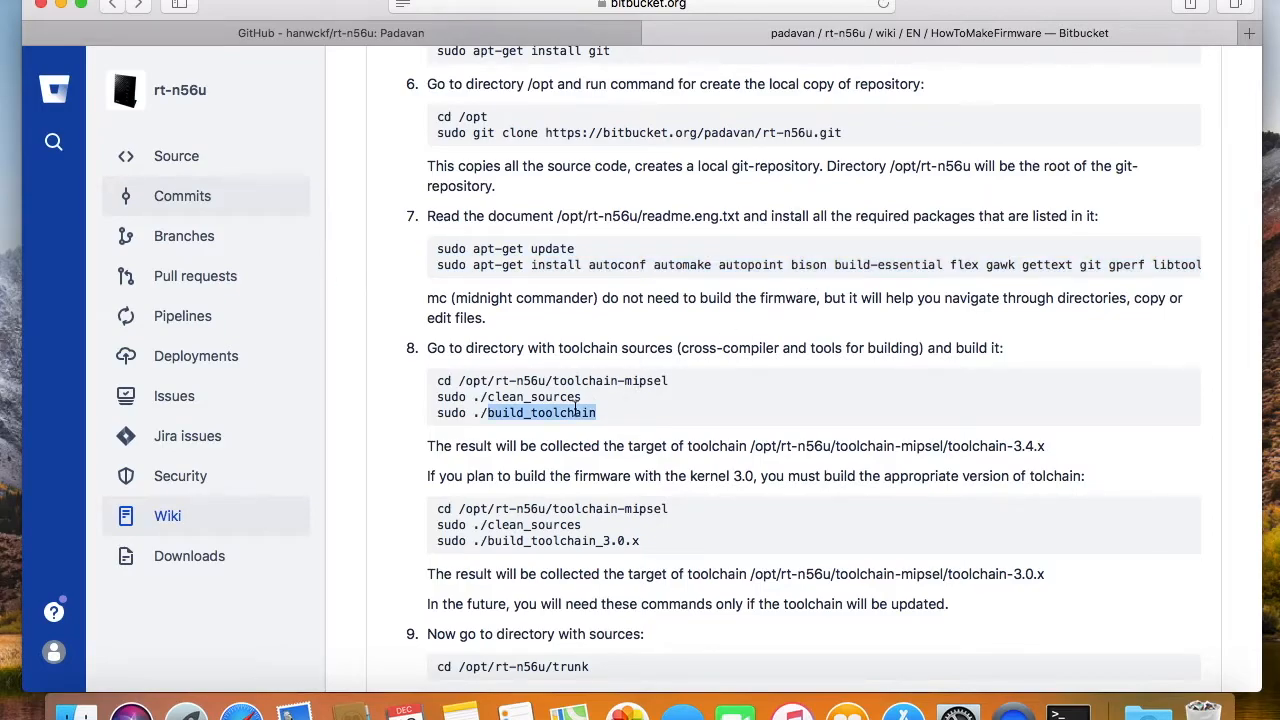
scroll(down, 3)
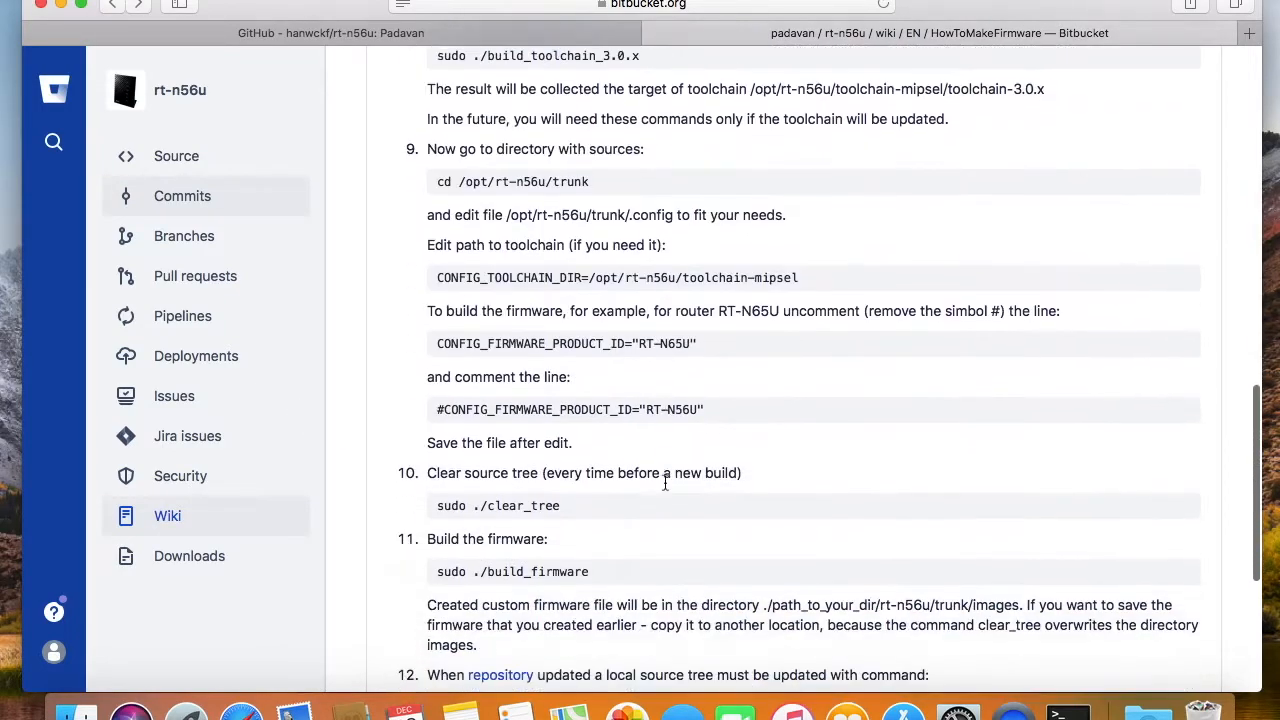
double_click(538, 568)
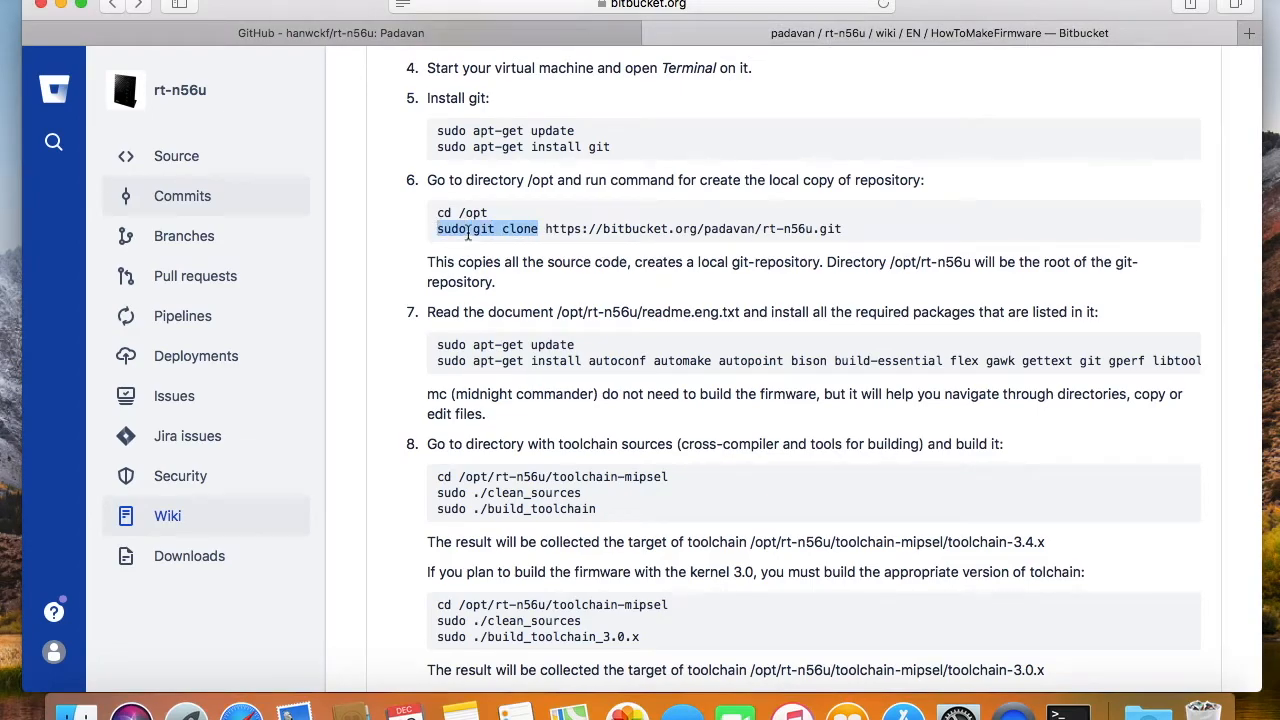
mouse_move(520, 296)
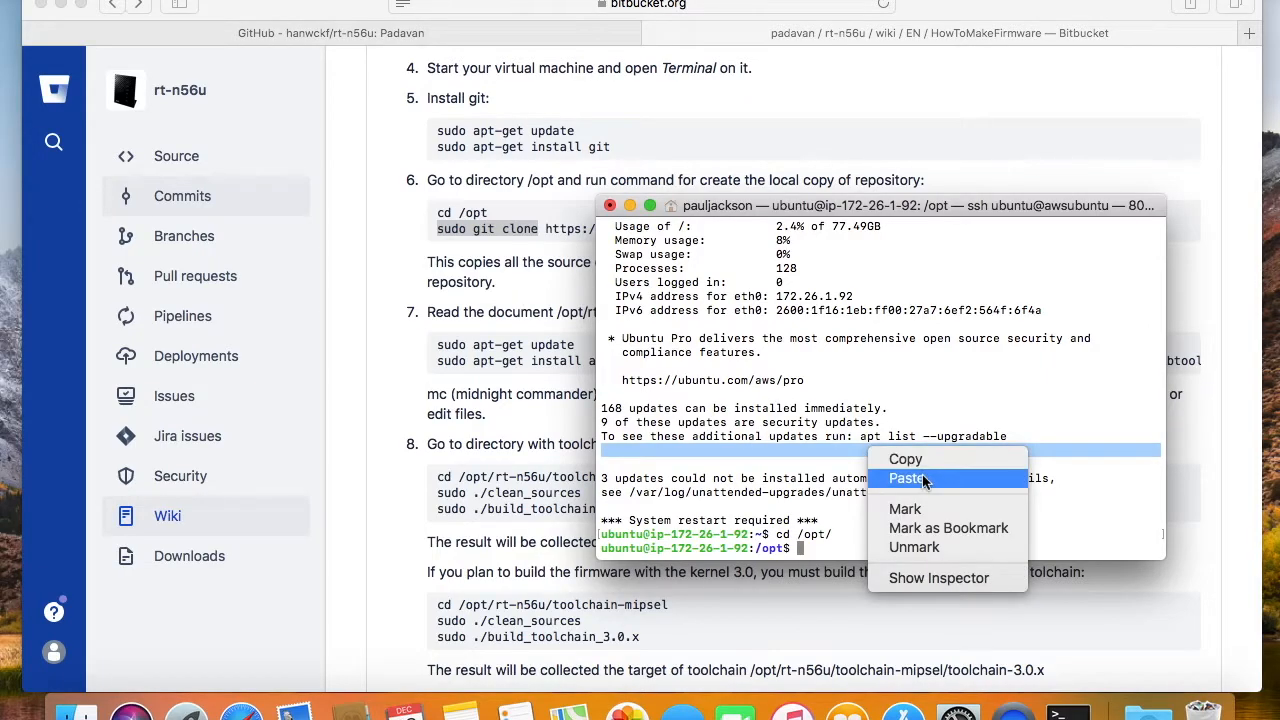
click(906, 478)
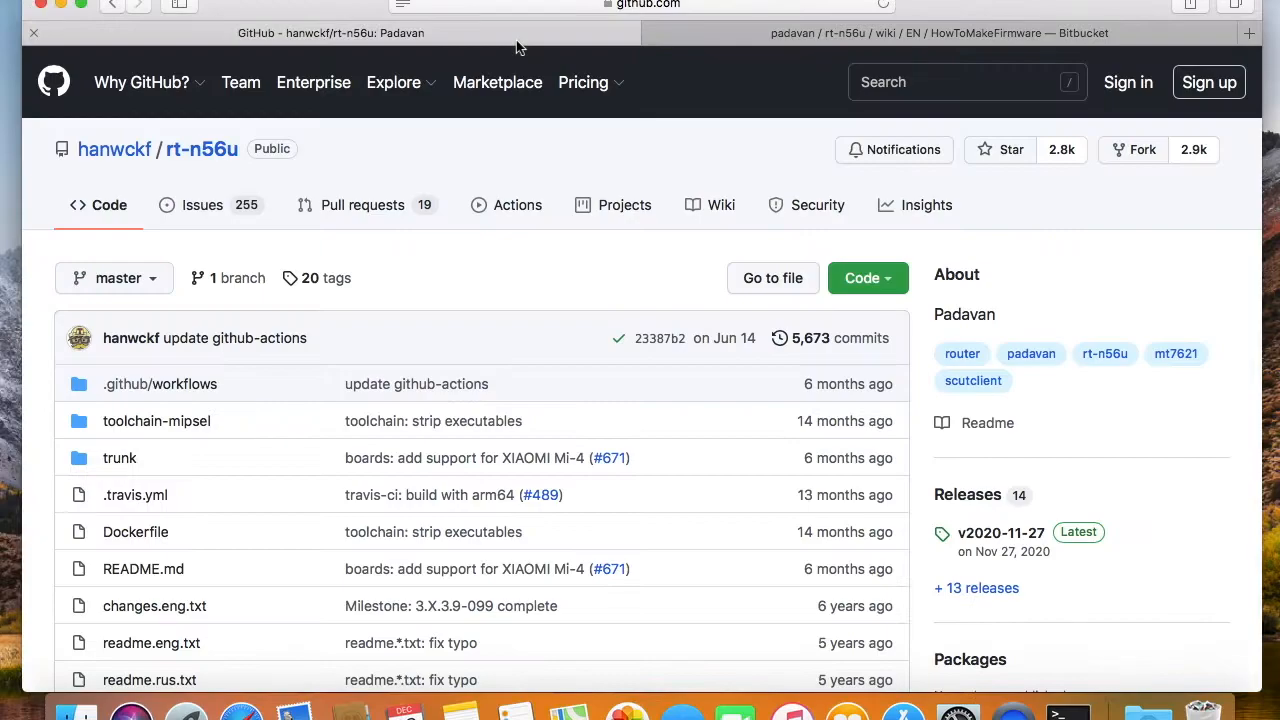
click(868, 278)
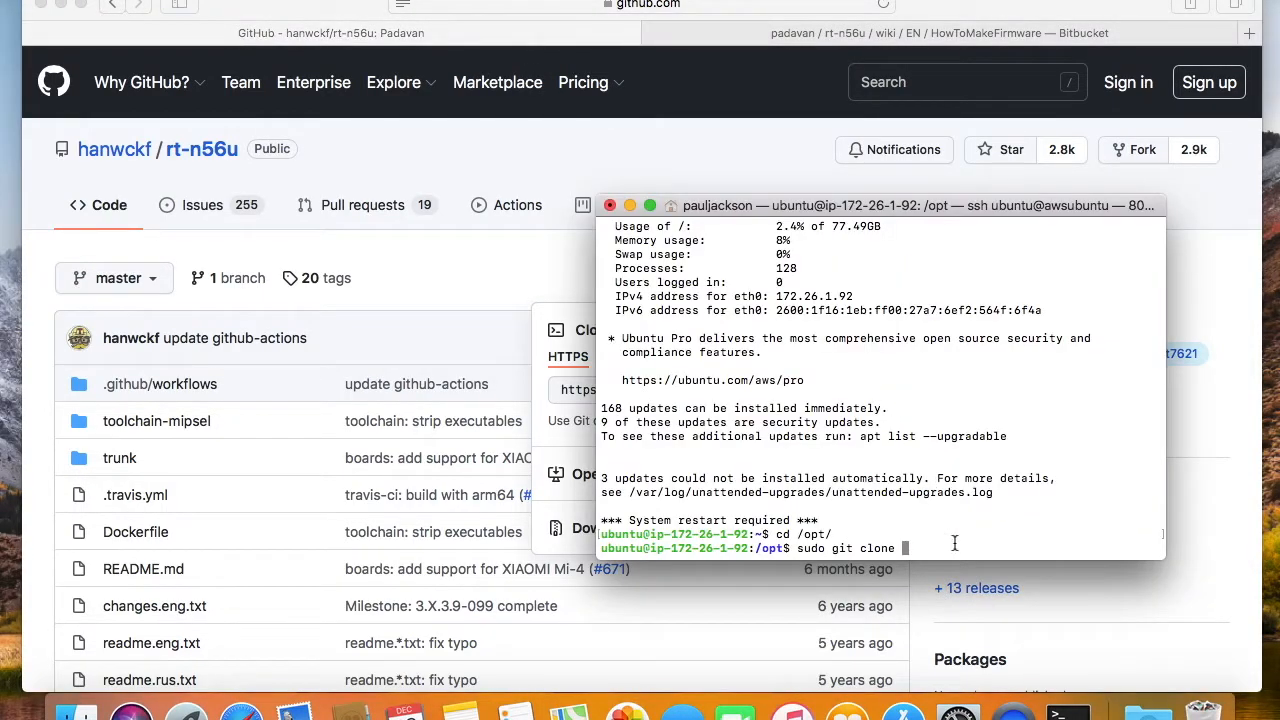
text(https://github.com/hanwckf/rt-n56u.git)
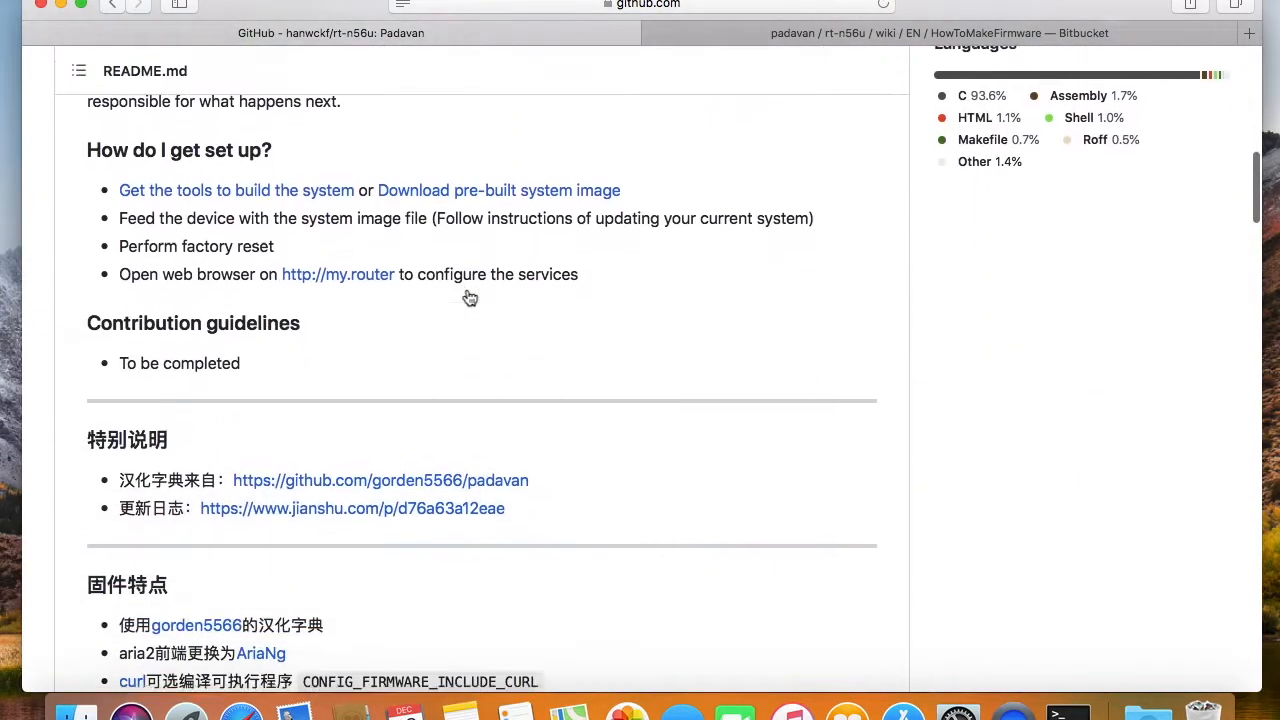
Step: Select the README's Debian/Ubuntu dependency install commands
scroll(down, 3)
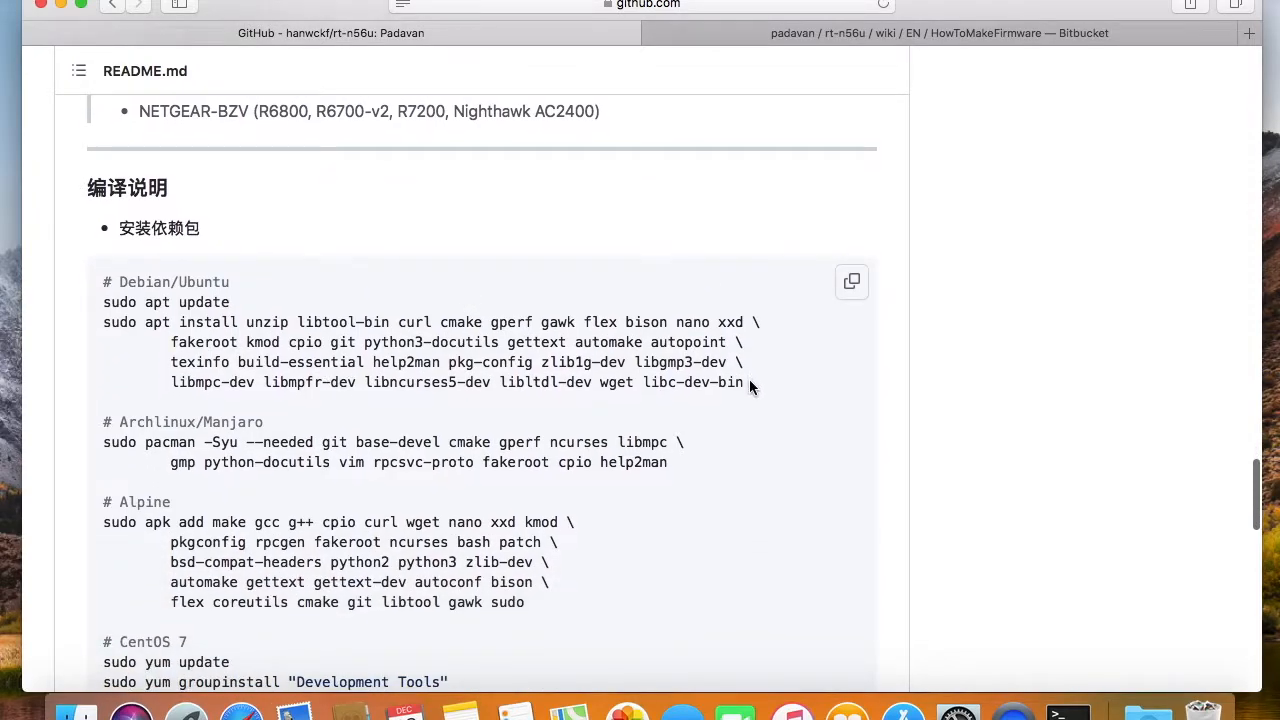
drag(170, 322, 744, 382)
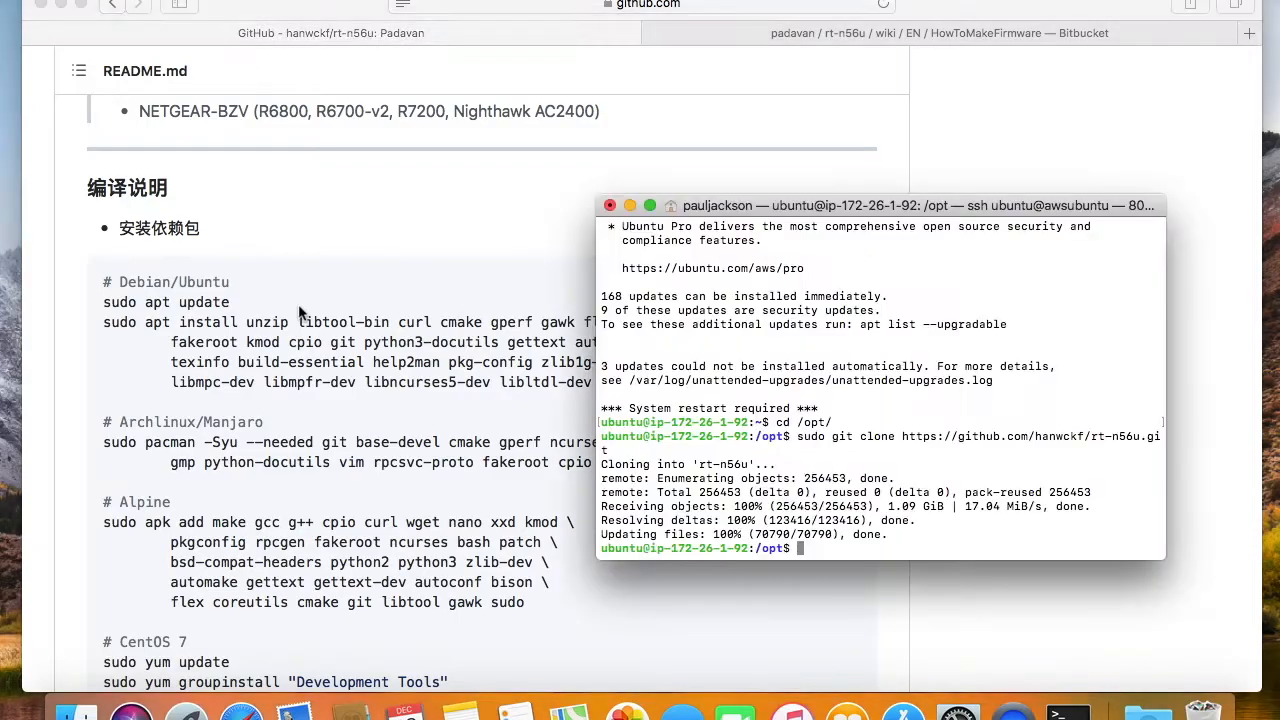
Step: Run sudo apt update, then sudo apt install with the README dependency list
text(sudo apt u)
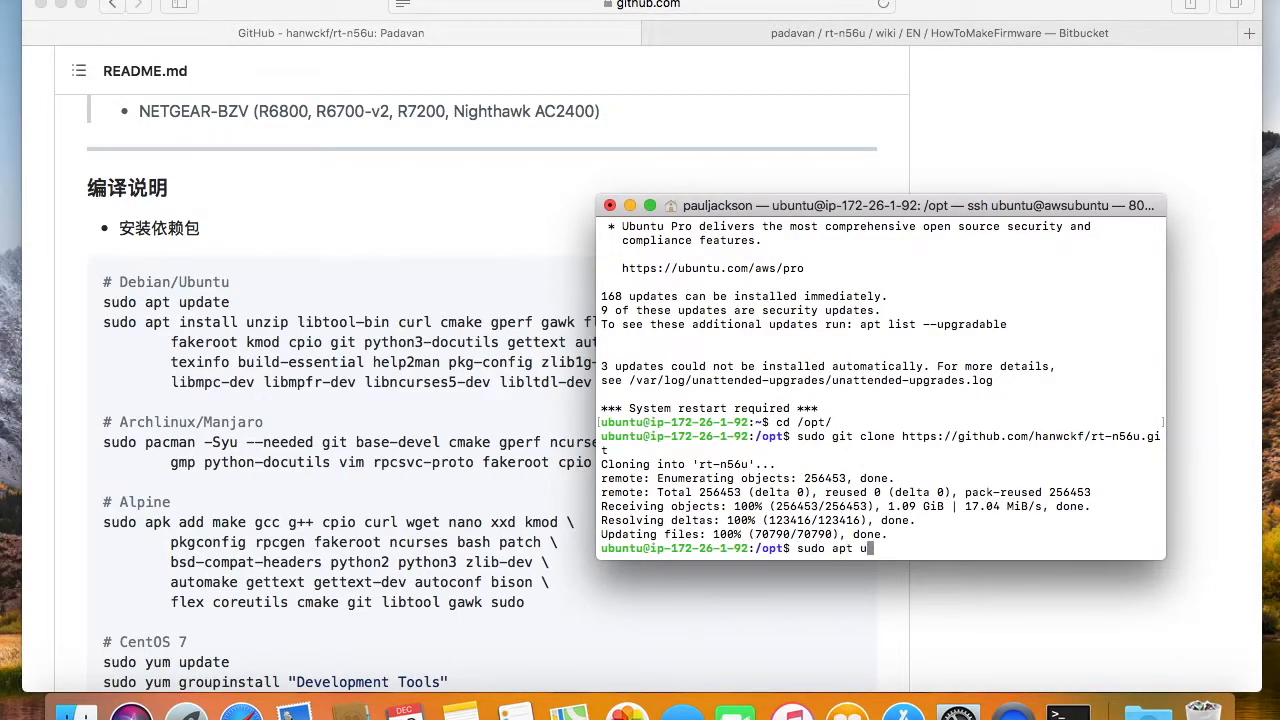
key(Return)
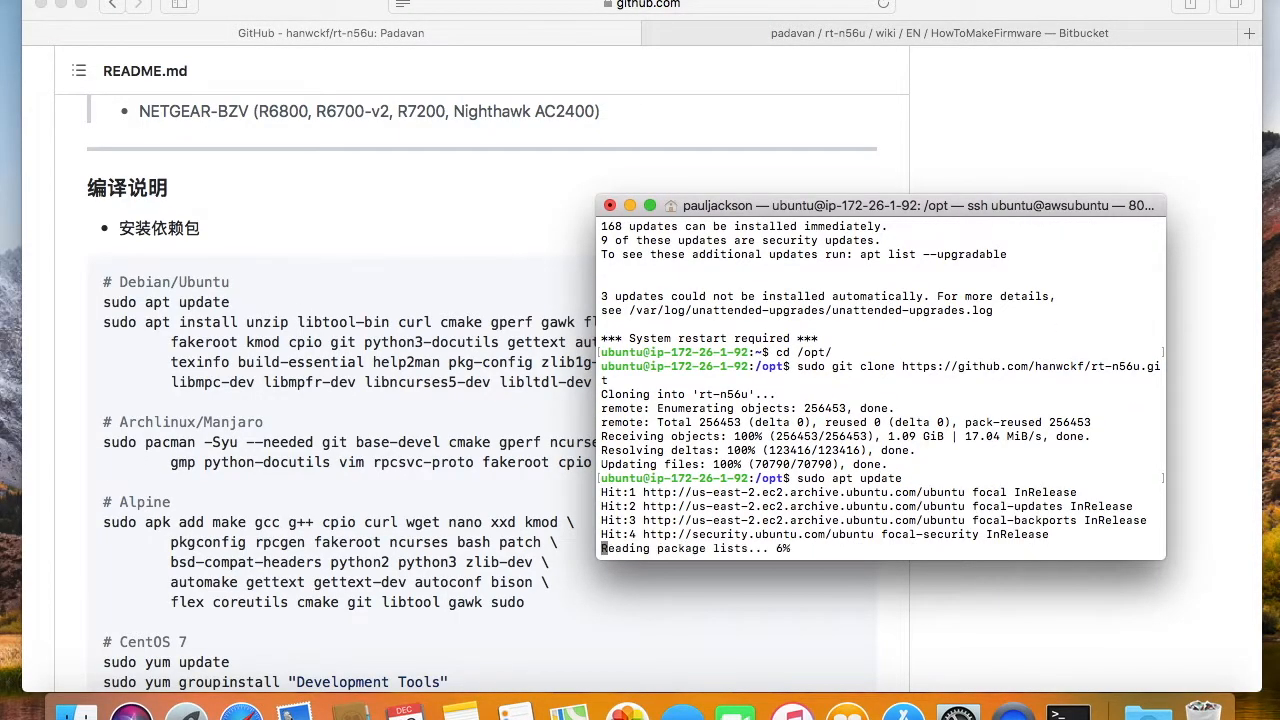
text(sudo)
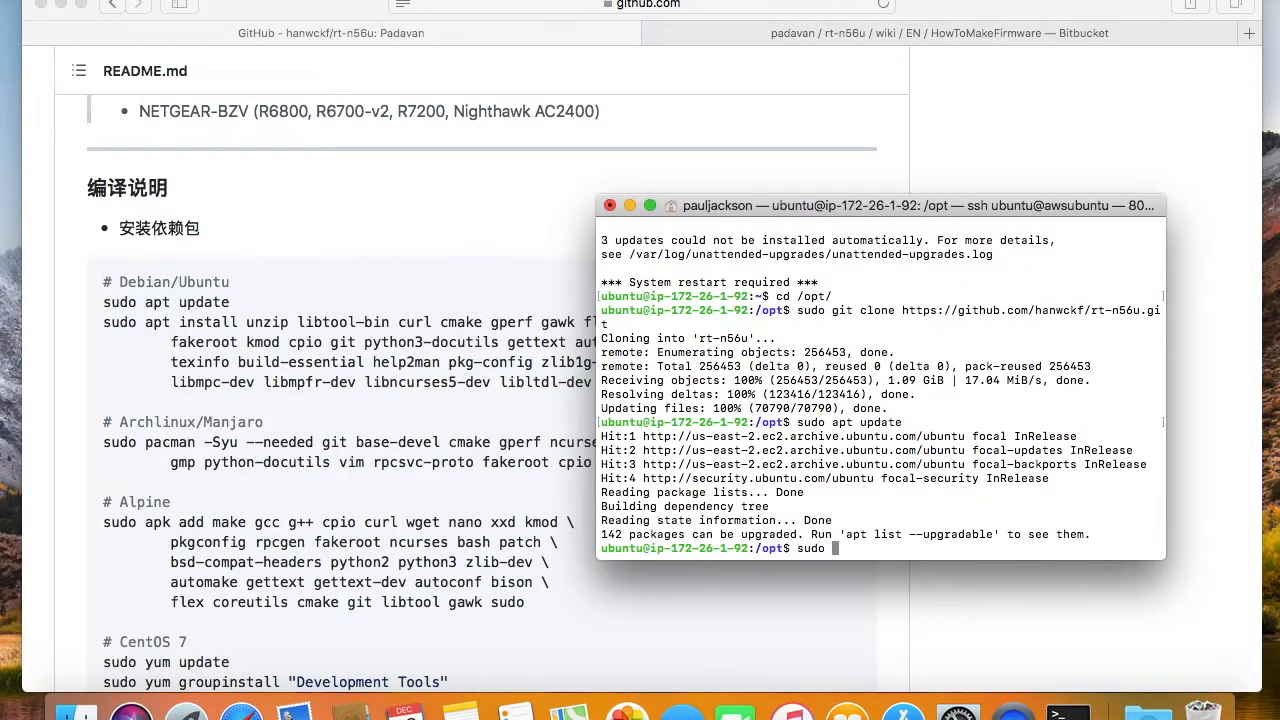
text(apt instal)
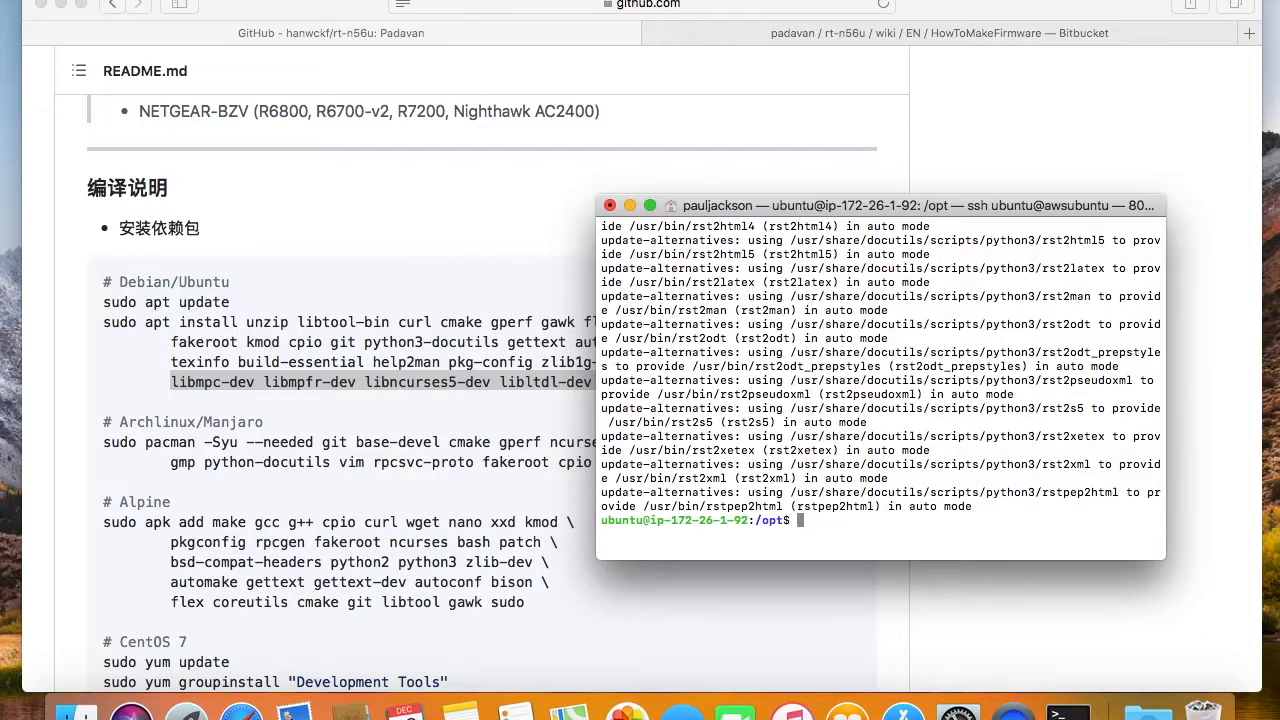
Step: Copy the wiki's cd /opt/rt-n56u/toolchain-mipsel line and run it in the shell
click(930, 32)
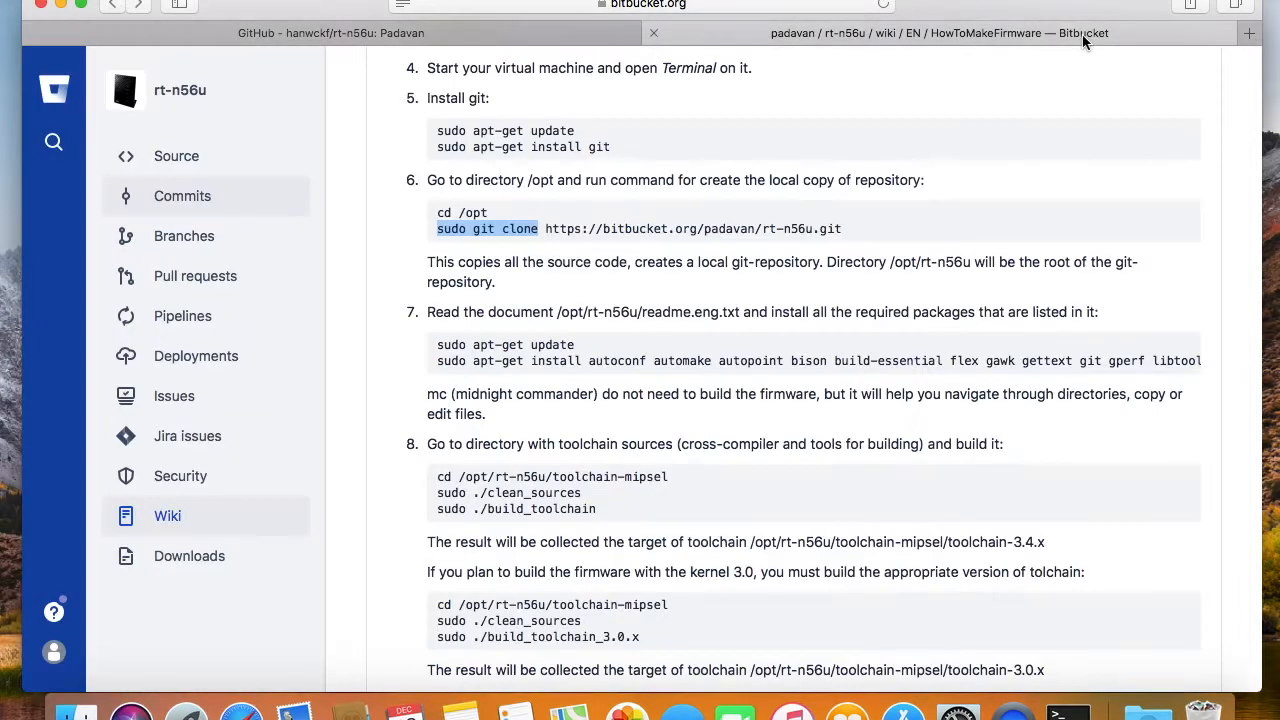
double_click(646, 476)
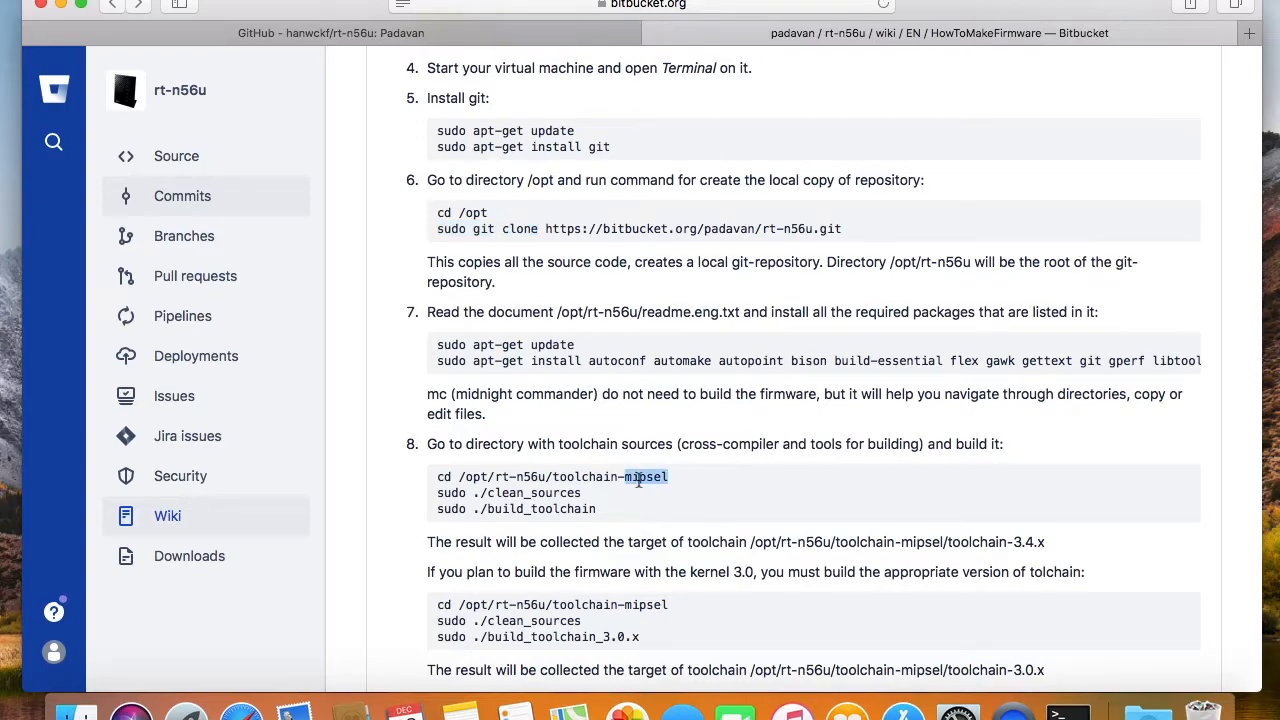
triple_click(550, 476)
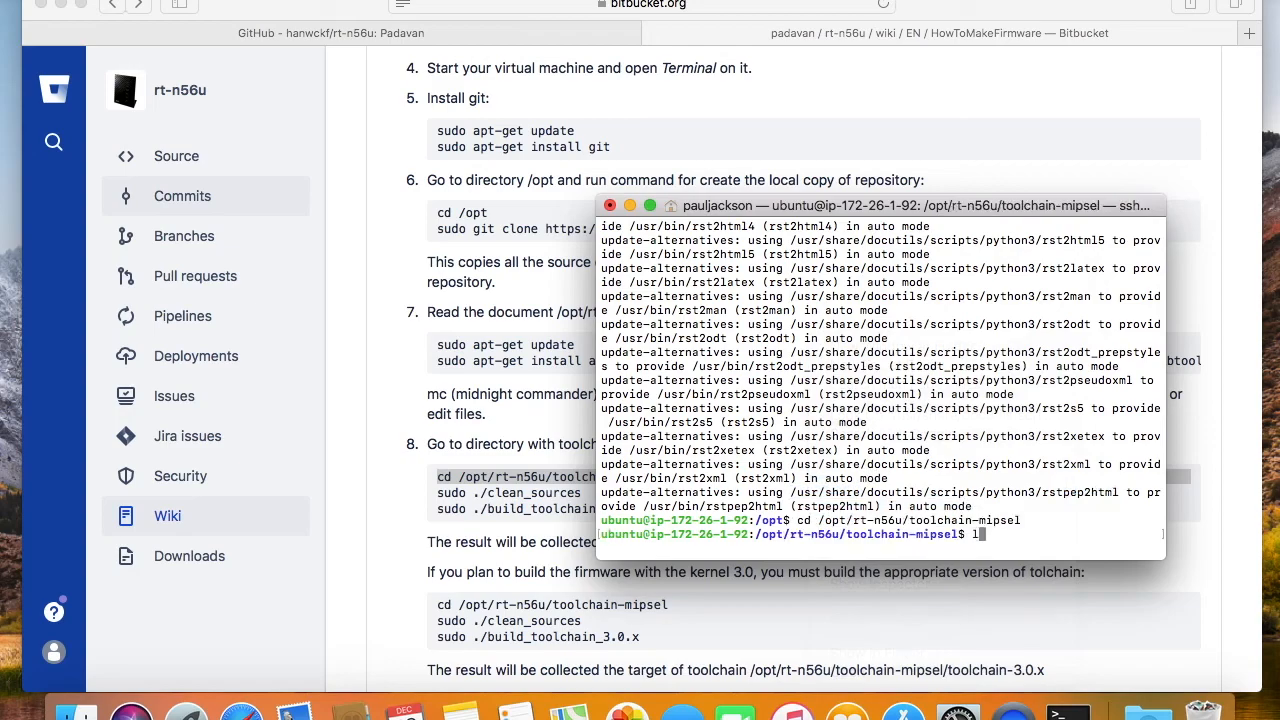
Step: Run sudo ./clean_toolchain and sudo ./build_toolchain, then list the instance's CPU details
text(ls)
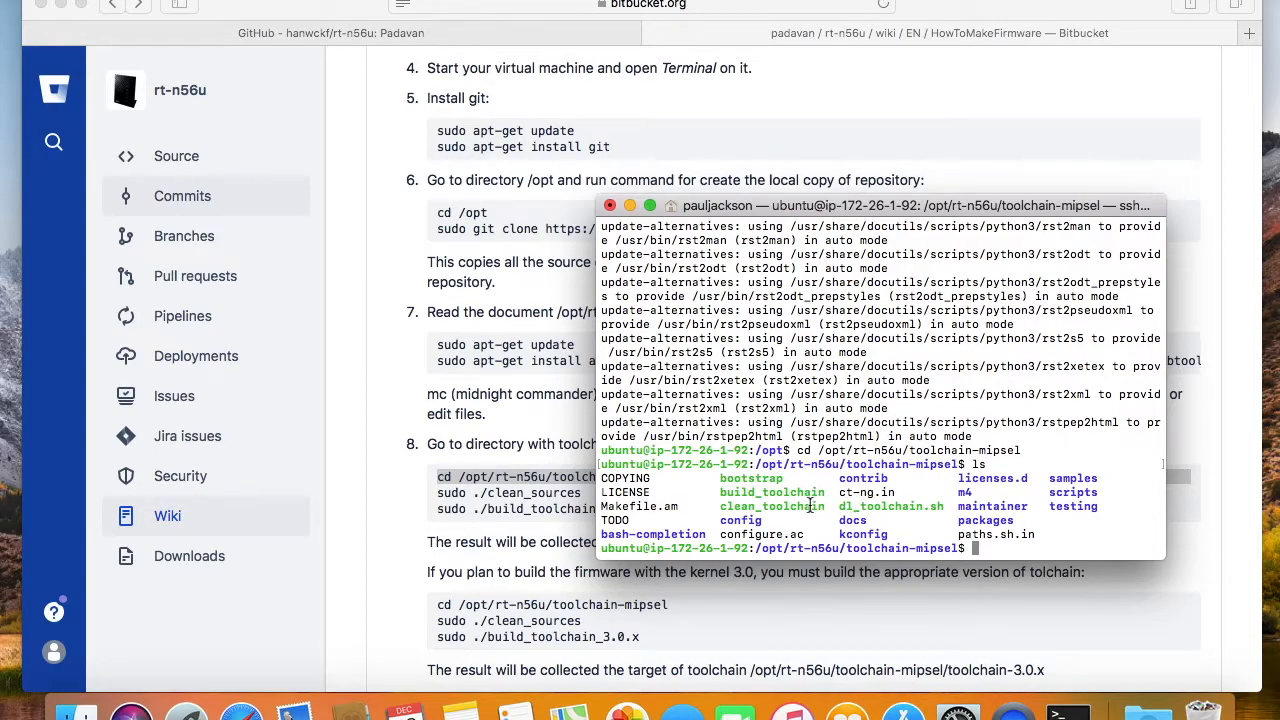
double_click(770, 492)
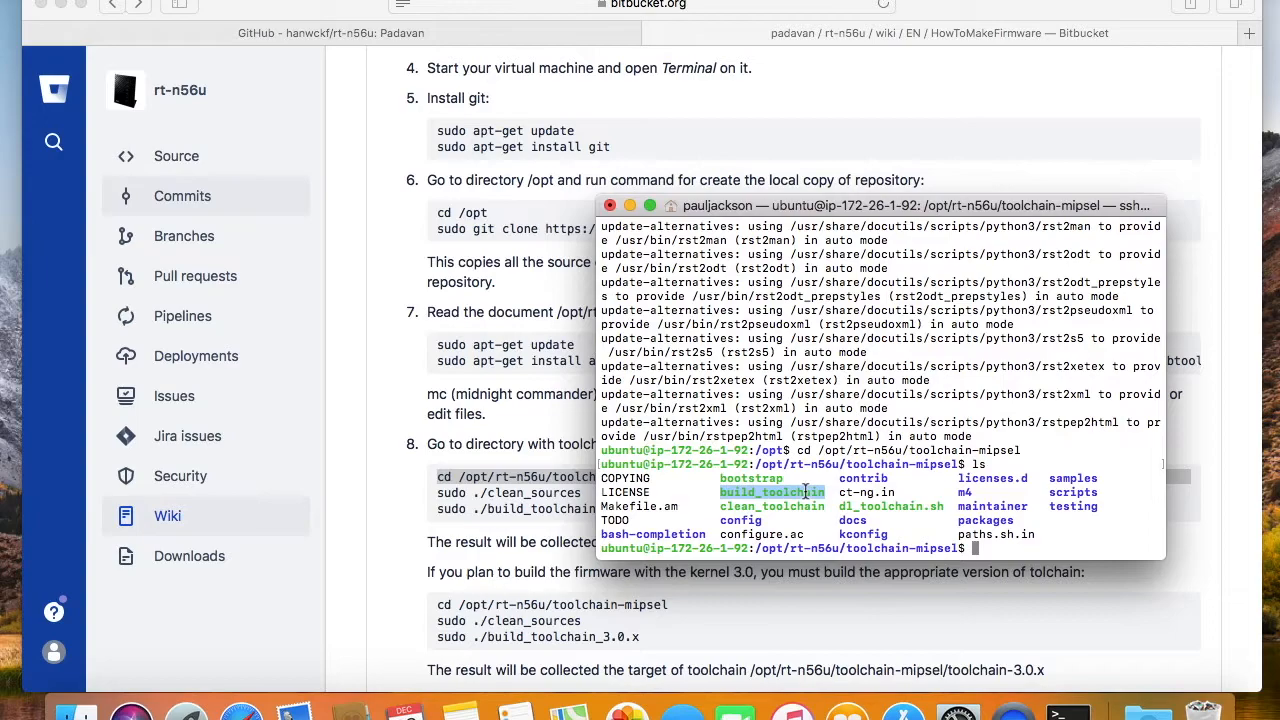
text(sudo ./clean_toolchain)
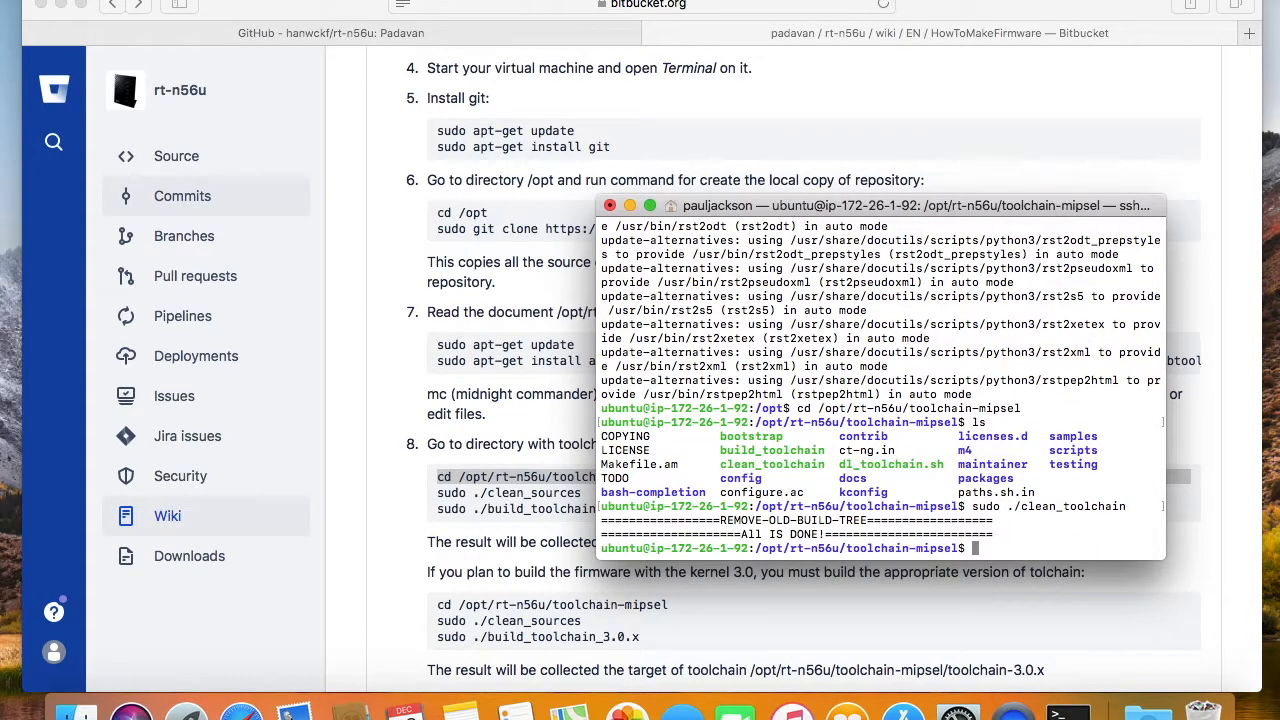
text(sudo)
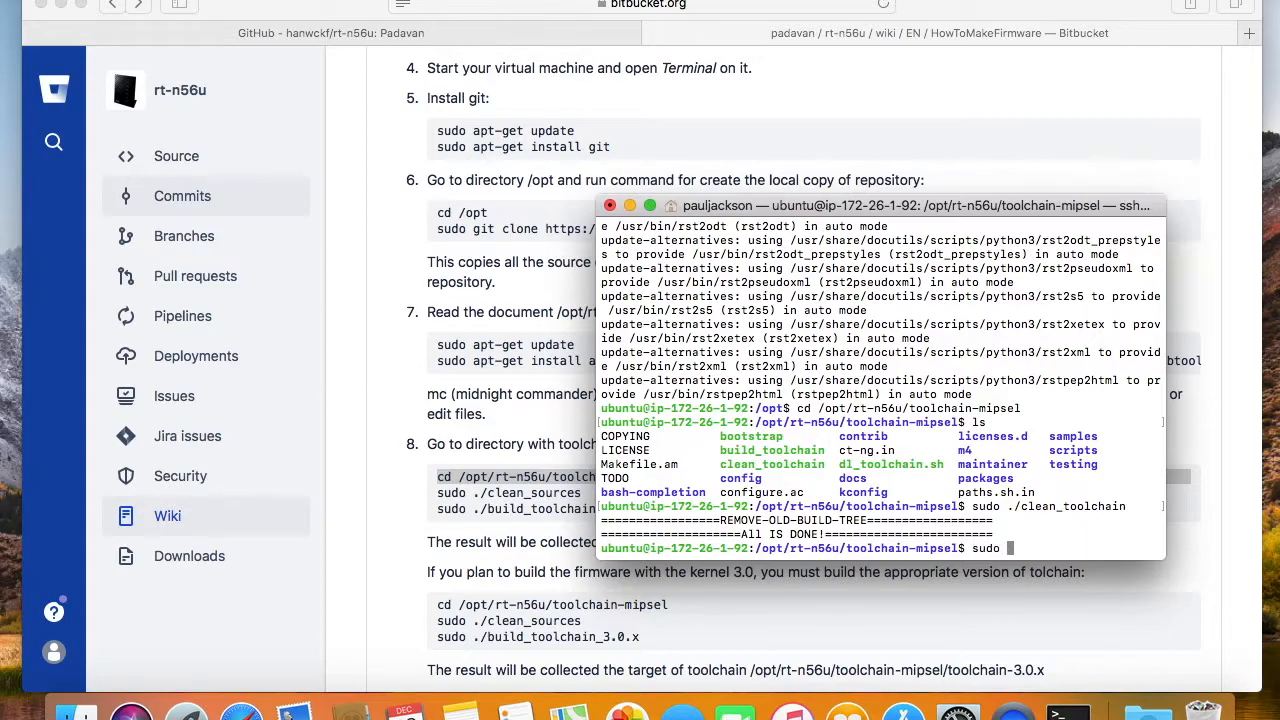
text(sudo ./build_toolchain)
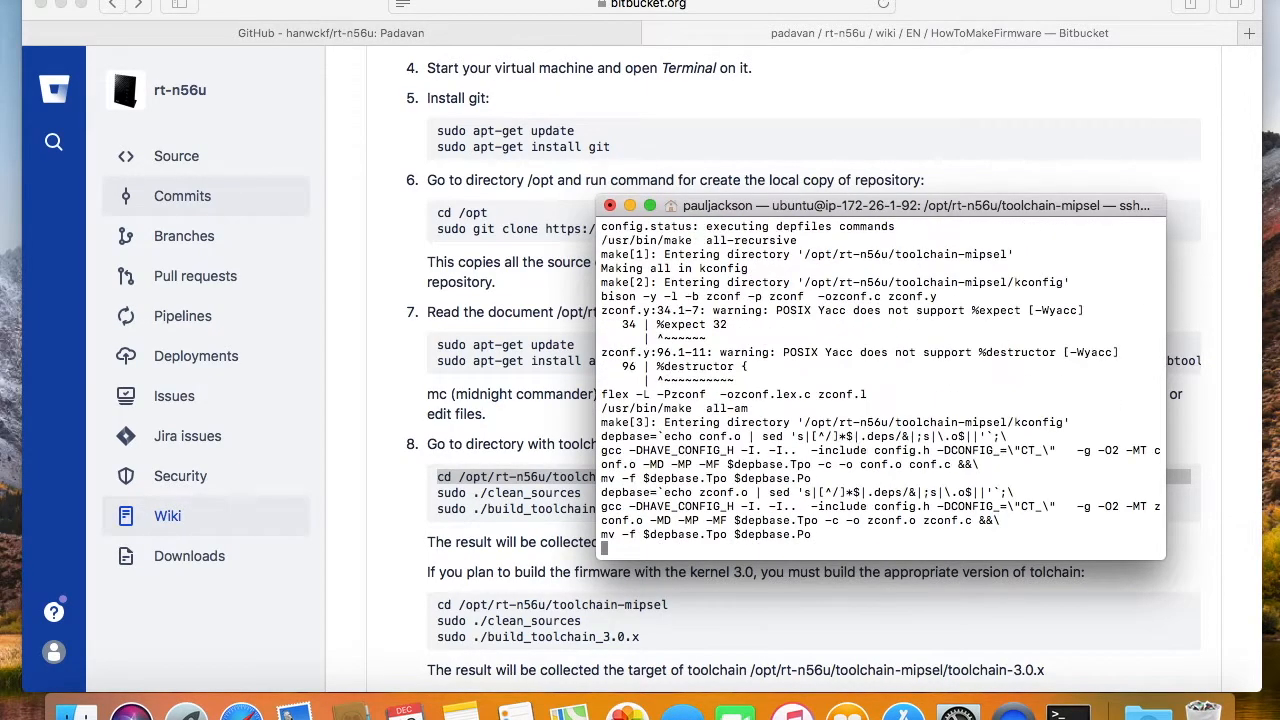
text(ls)
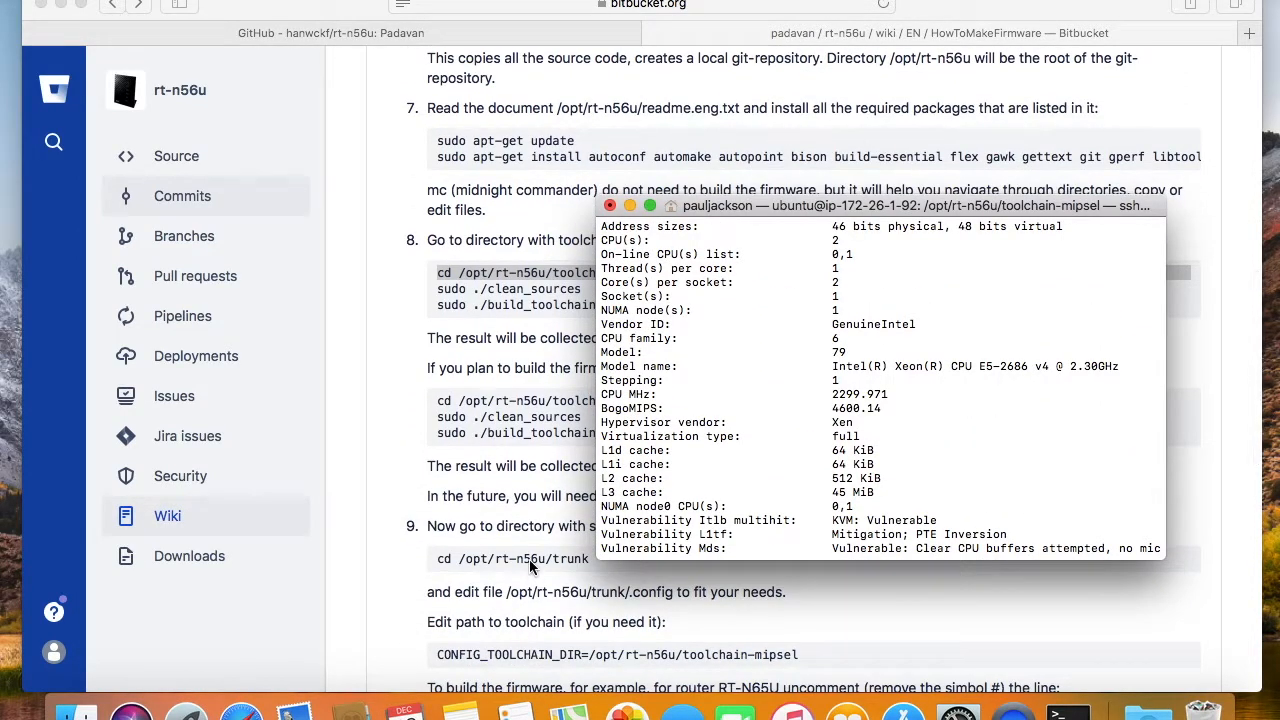
Step: Move into /opt/rt-n56u/trunk and open configs/templates/MI-4.config in vi
right_click(512, 558)
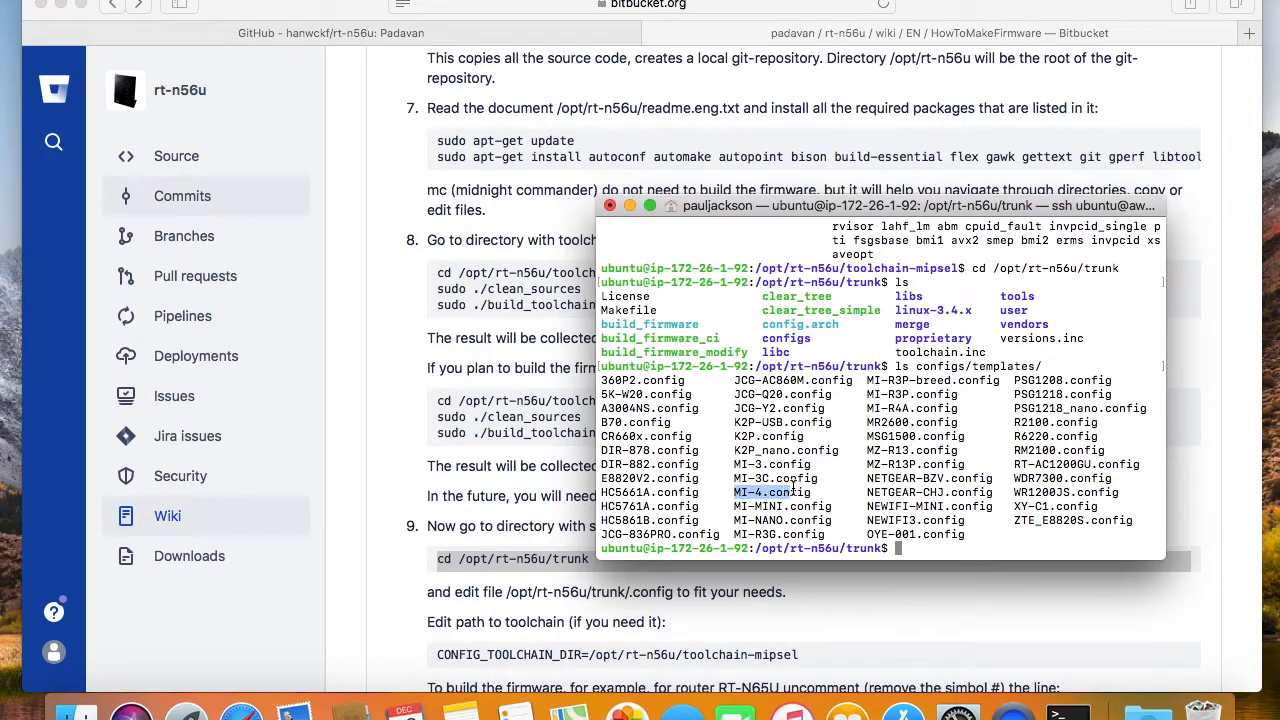
double_click(772, 492)
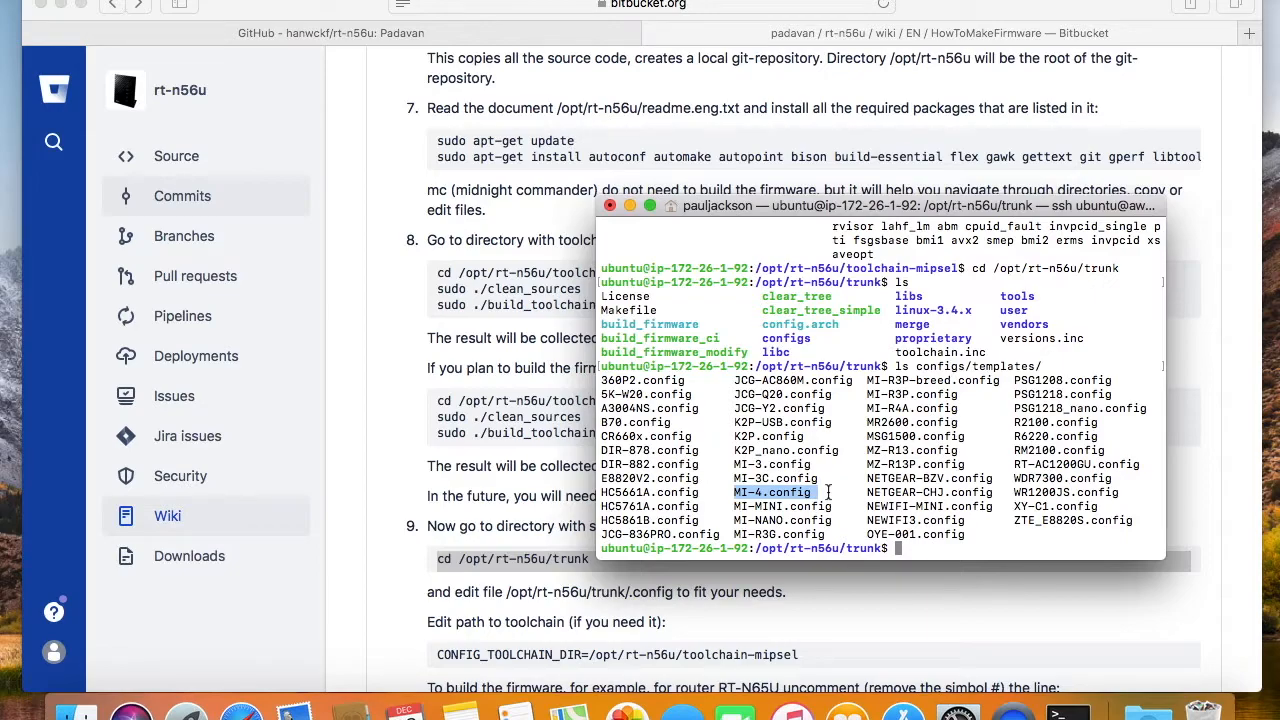
text(vi)
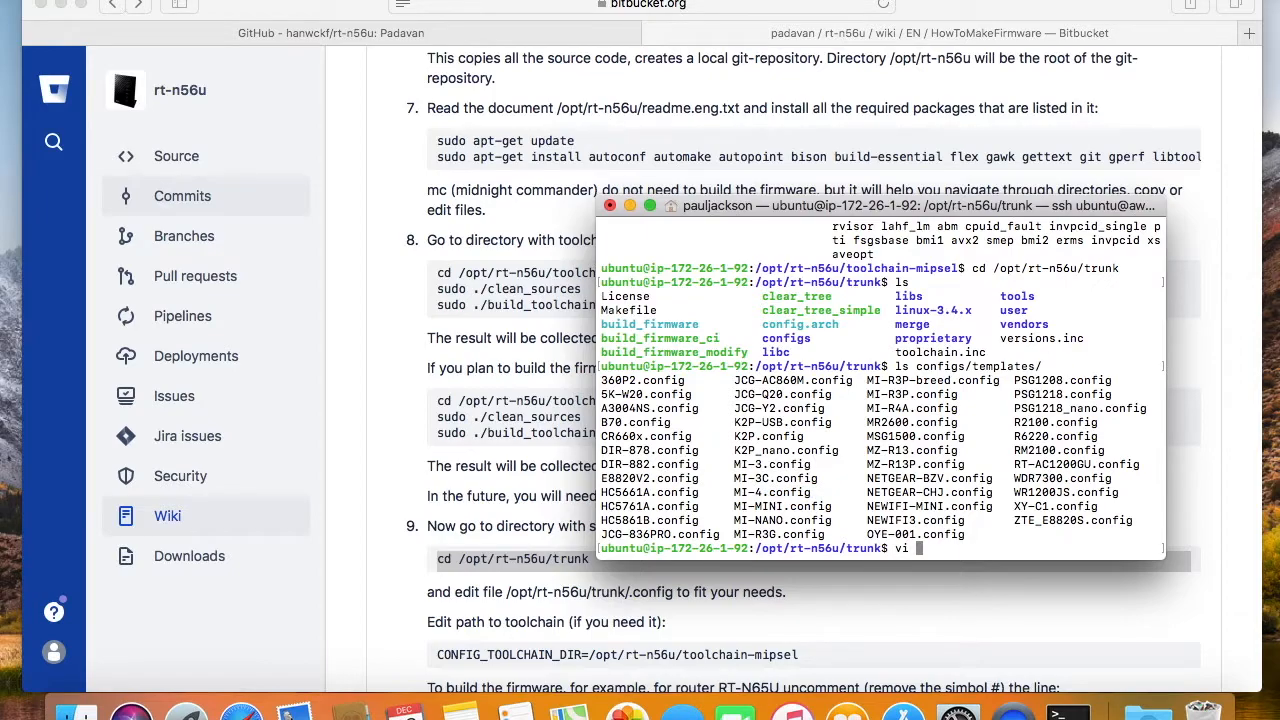
text(configs/te)
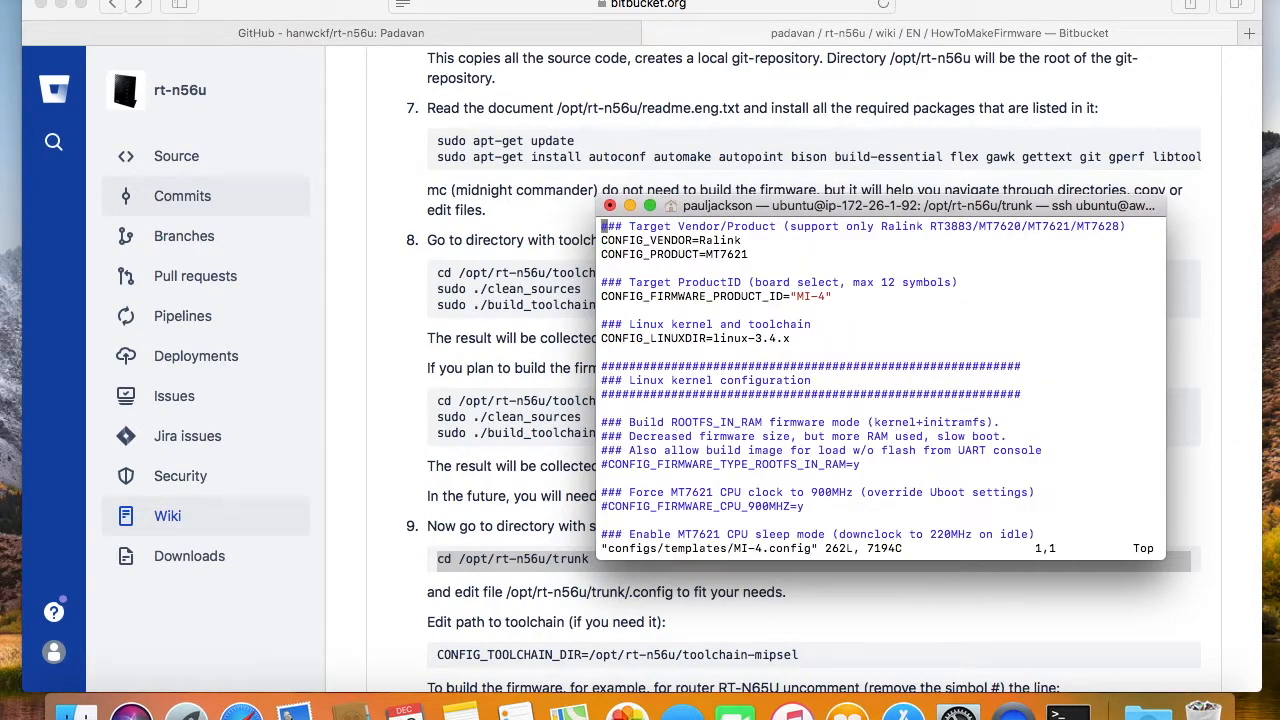
Step: Enlarge the terminal, number lines with :set nu and jump to the MI-4 LANG options in vi
click(648, 204)
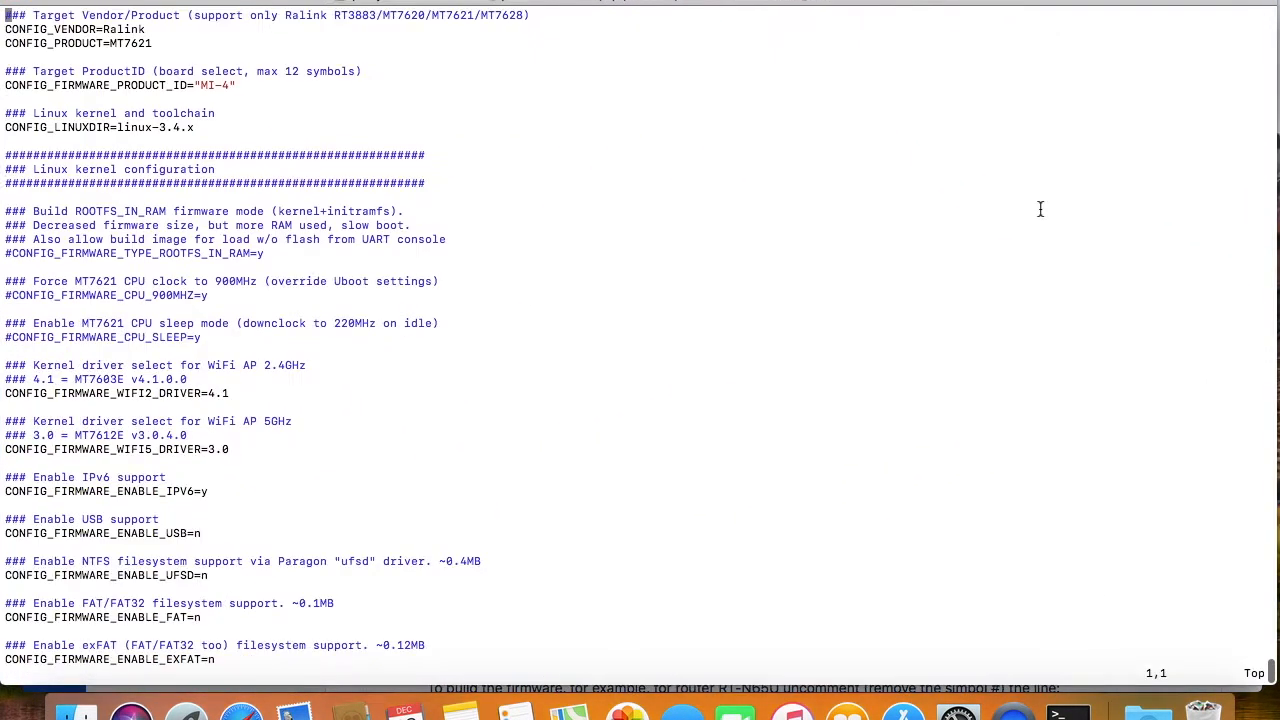
text(:set nu)
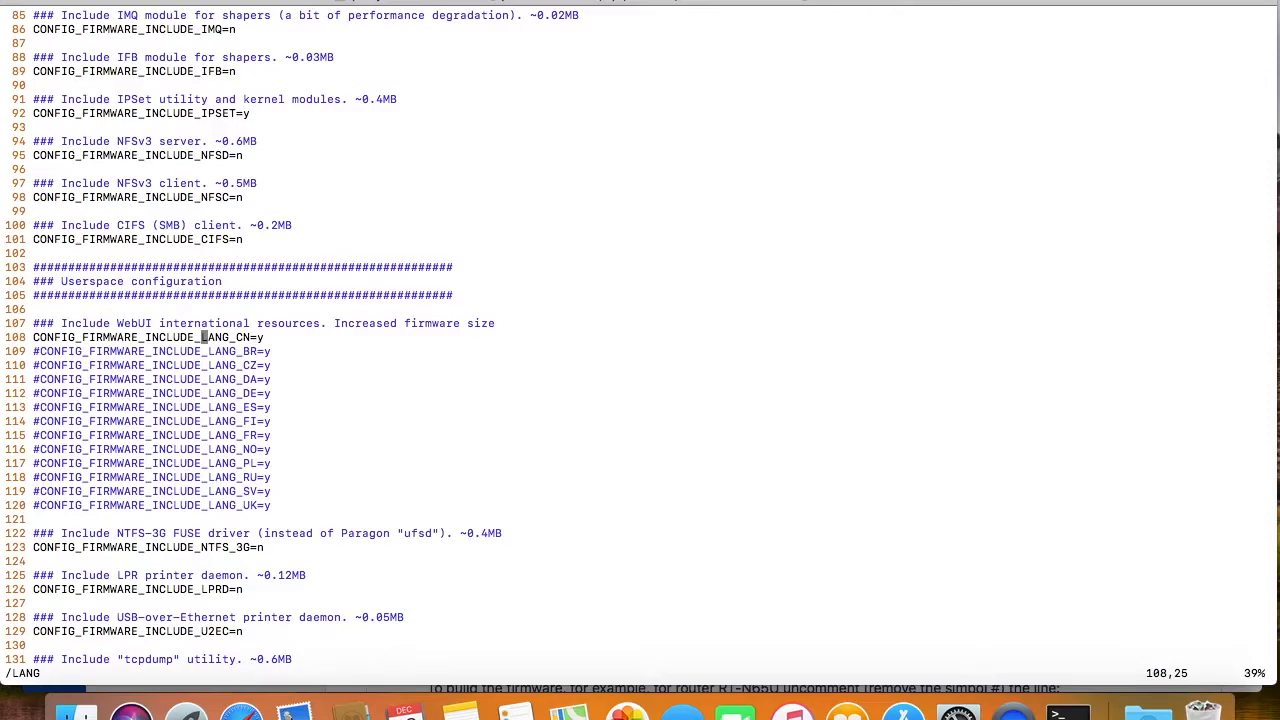
key(I)
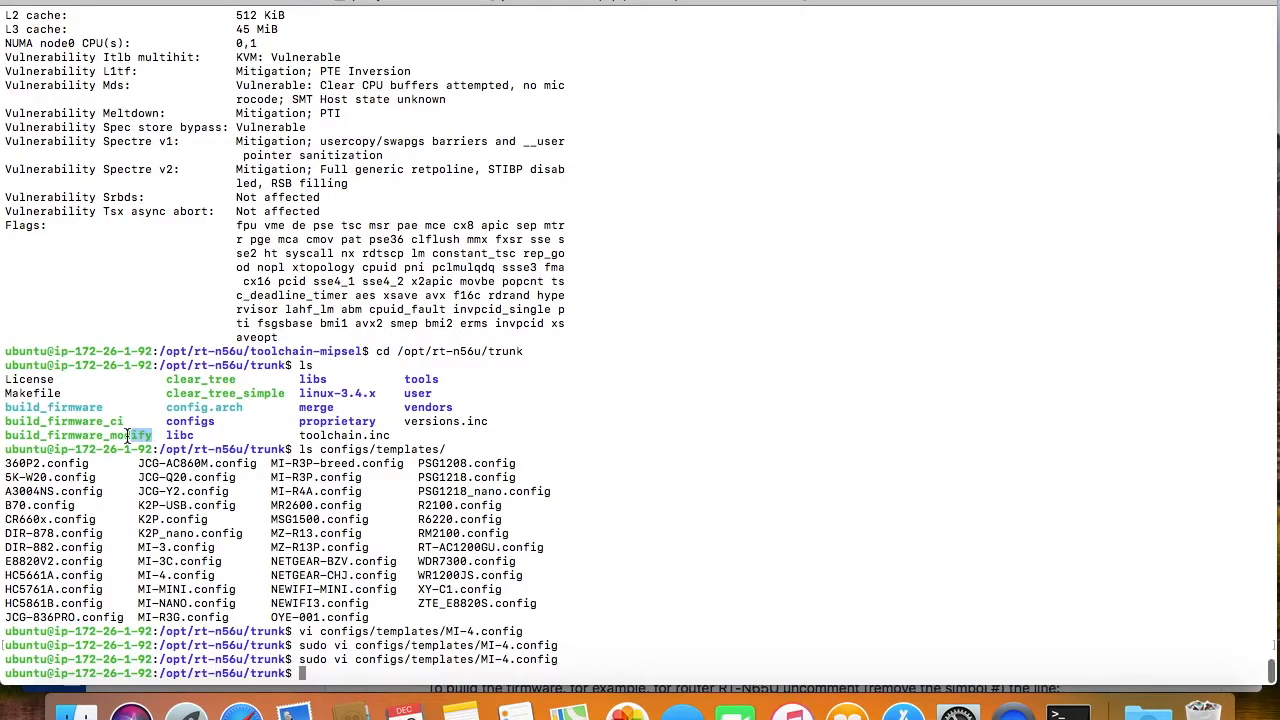
Step: Run sudo ./build_firmware_modify MI-4 inside screen, producing MI-4_3.4.3.9-099.trx
double_click(76, 436)
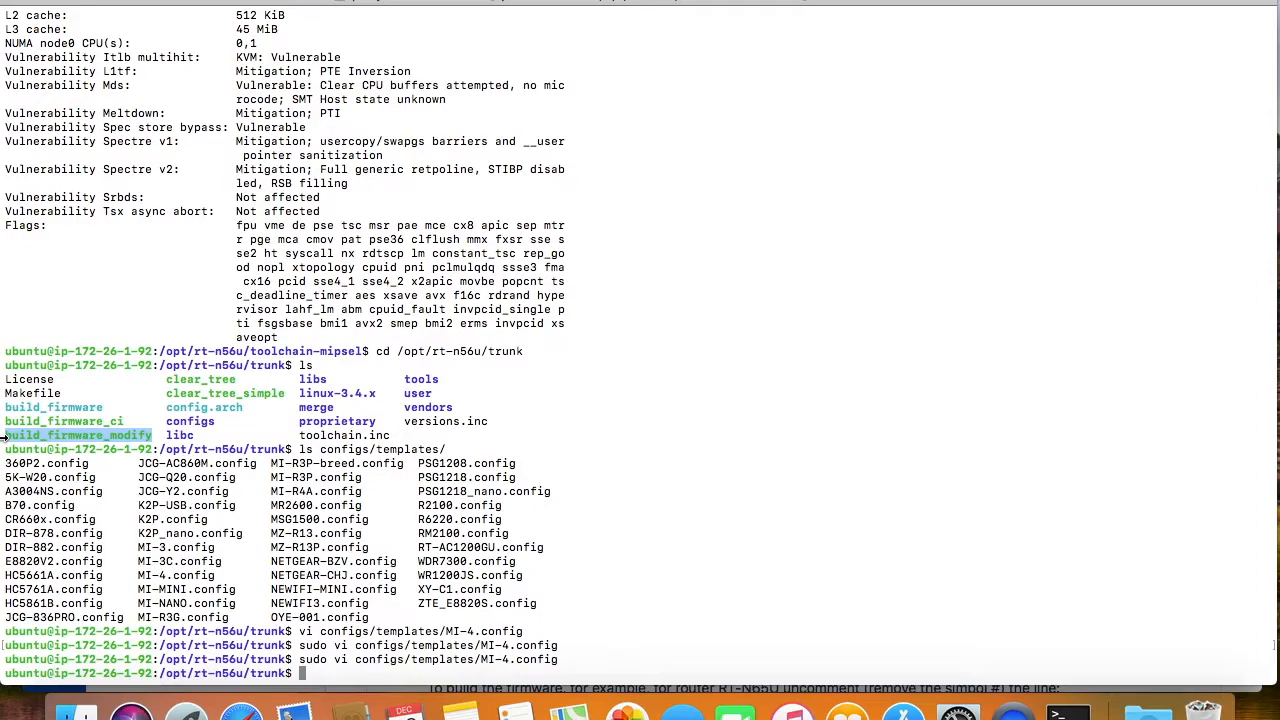
text(scre)
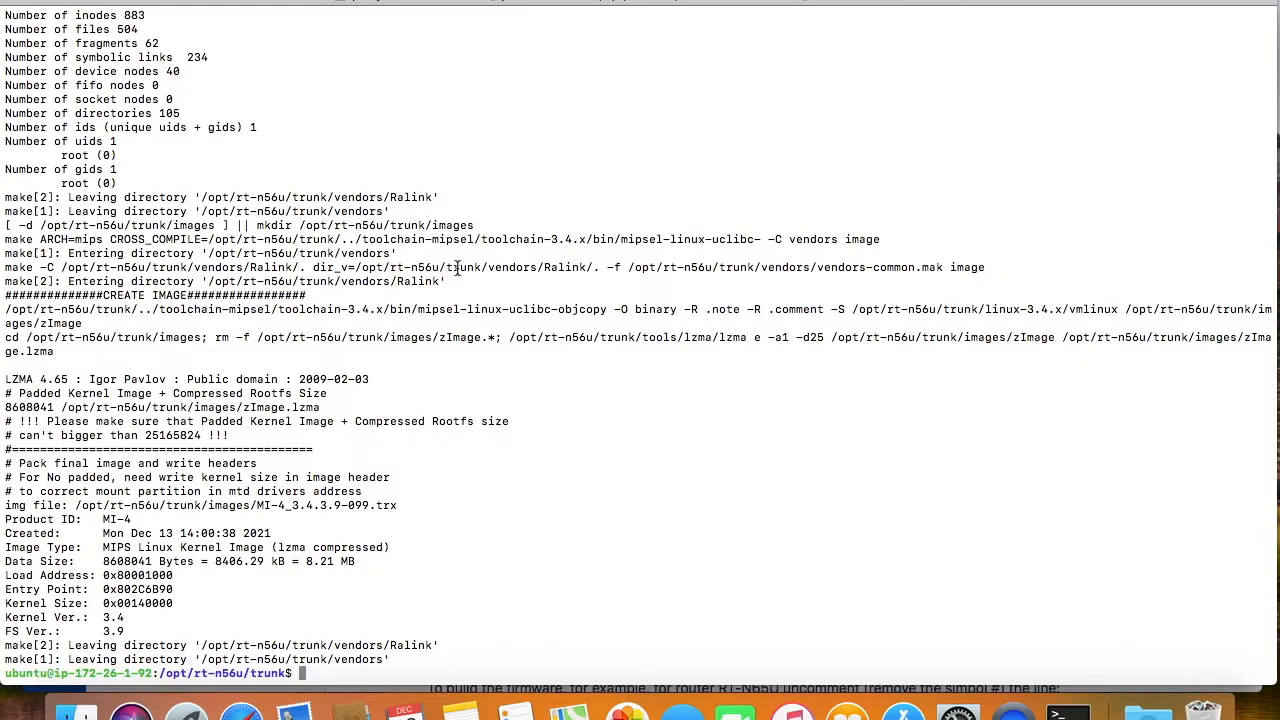
Step: List the images folder and scp MI-4_3.4.3.9-099.trx from awsubuntu to the Mac Desktop
text(ls image)
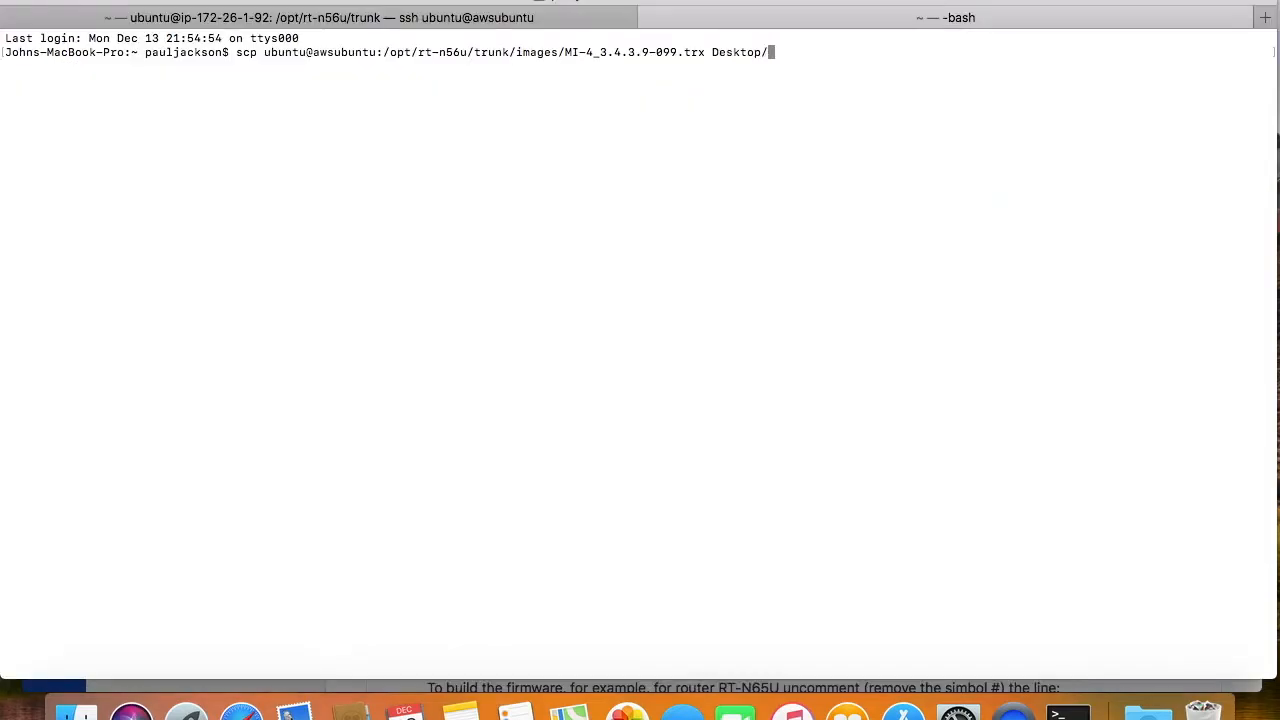
key(Return)
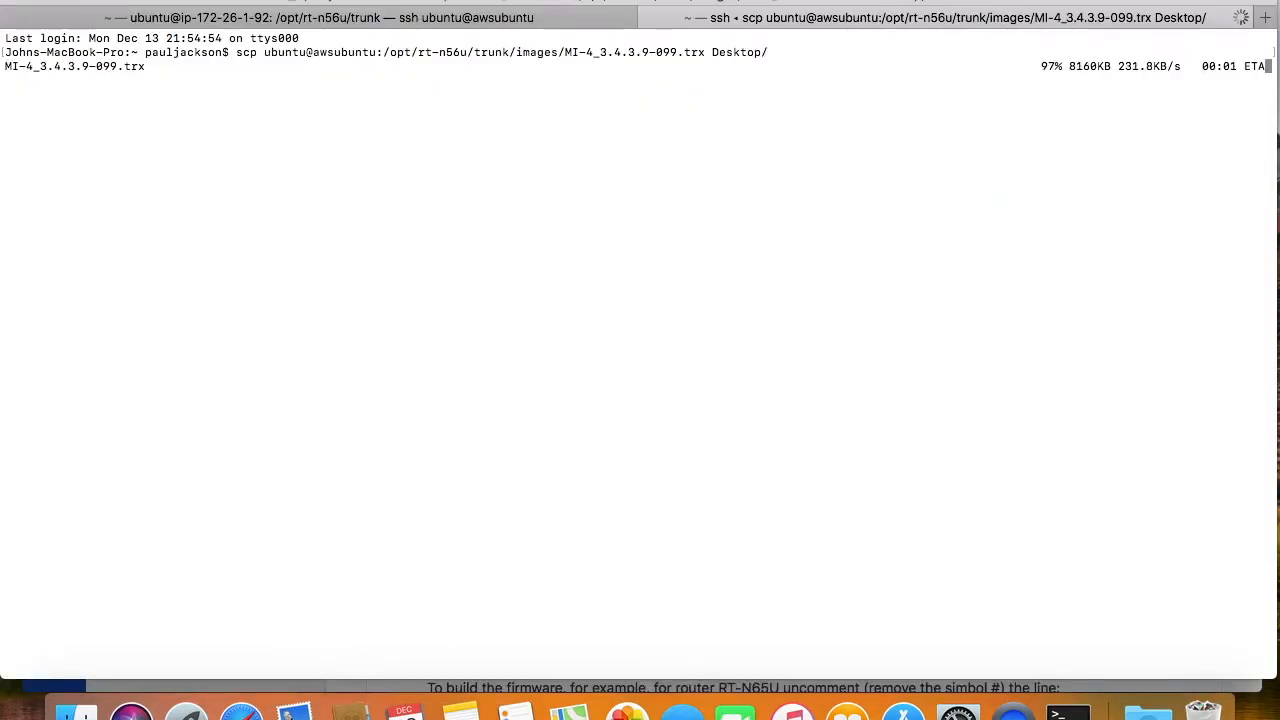